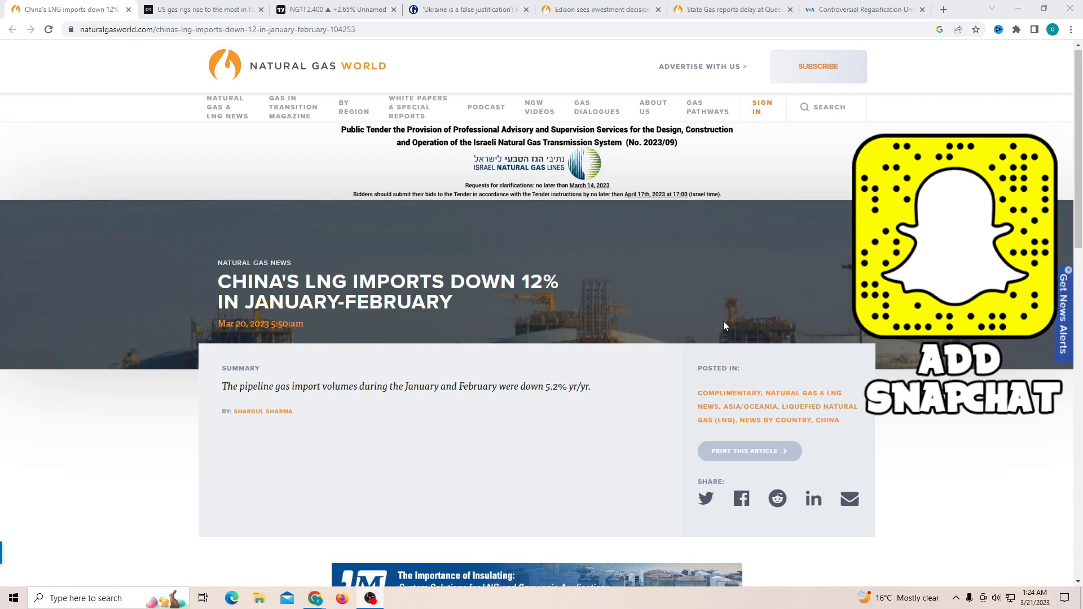
mouse_move(647, 335)
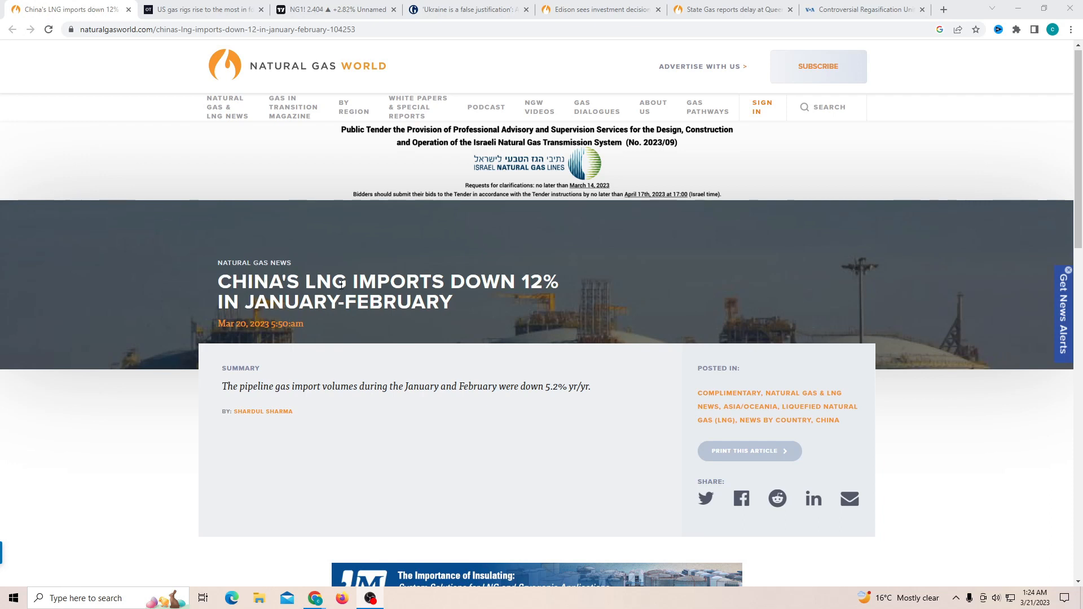
mouse_move(496, 276)
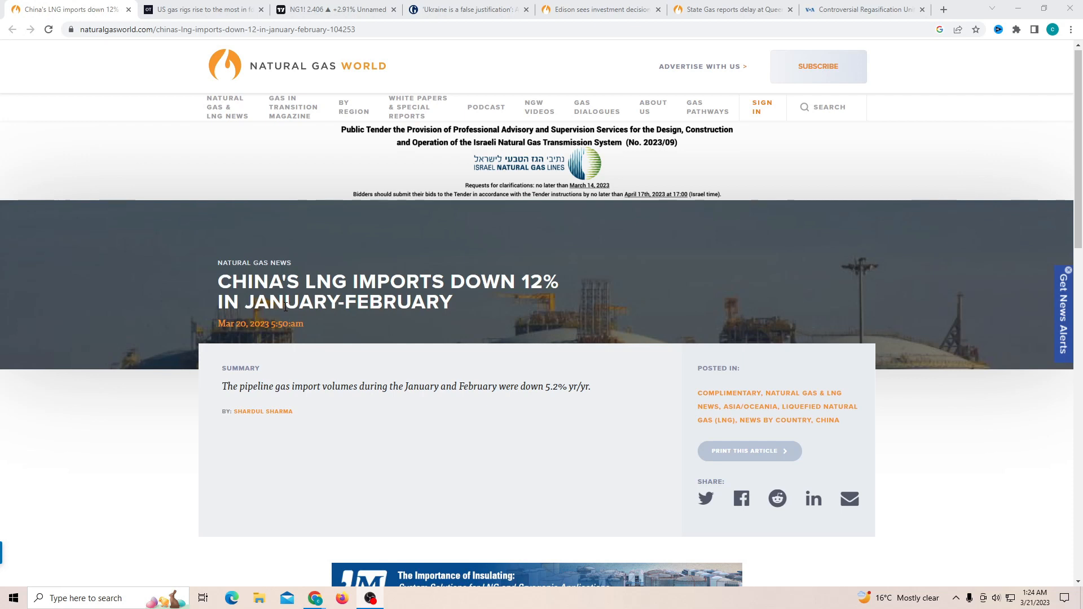
- Skim down and back up through the China LNG imports article body
click(200, 9)
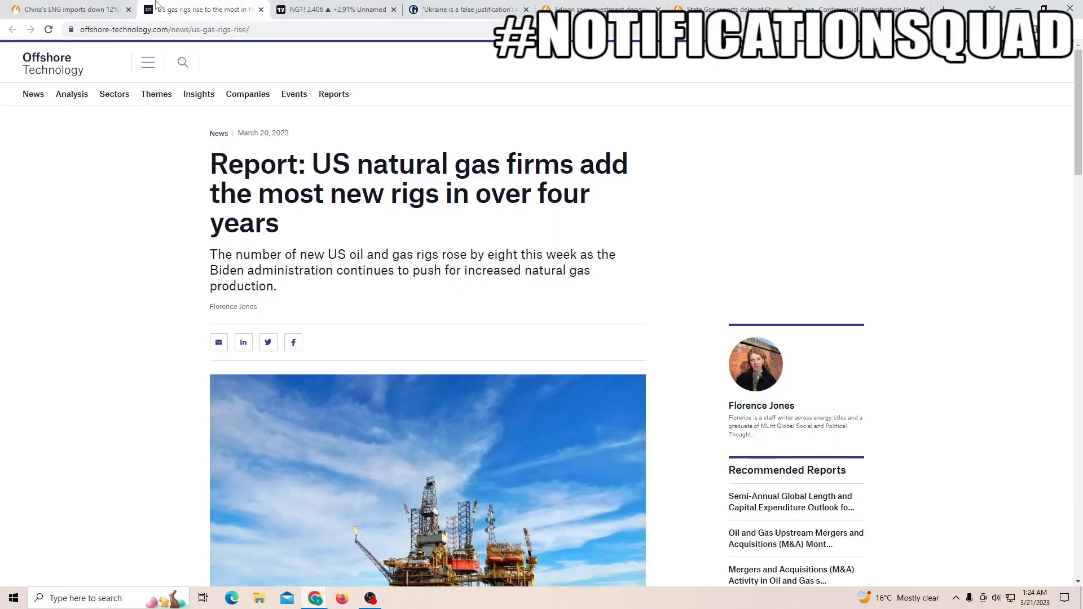
mouse_move(152, 200)
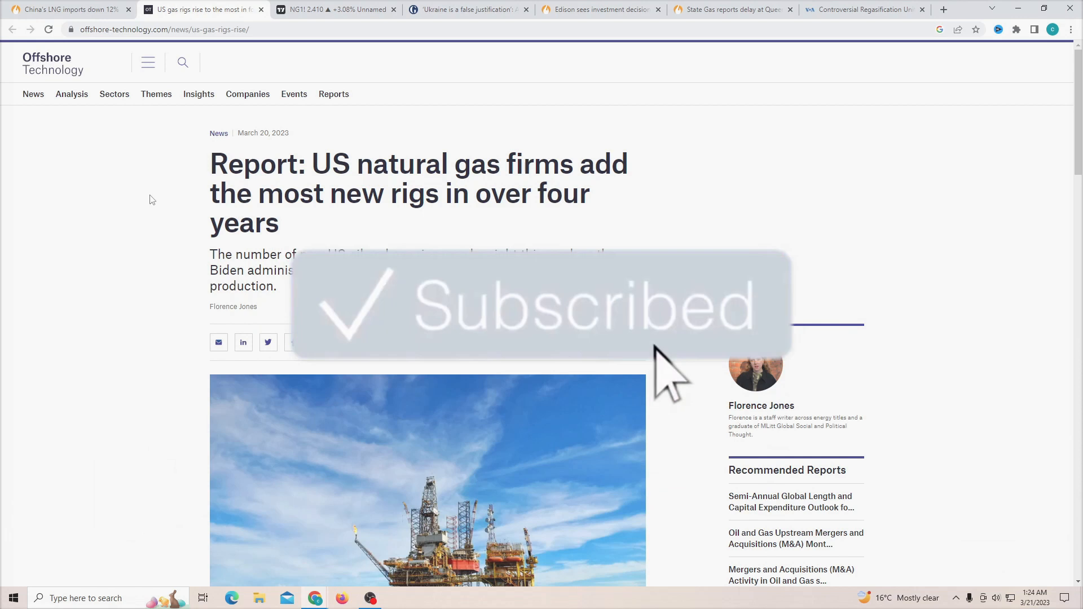
click(66, 9)
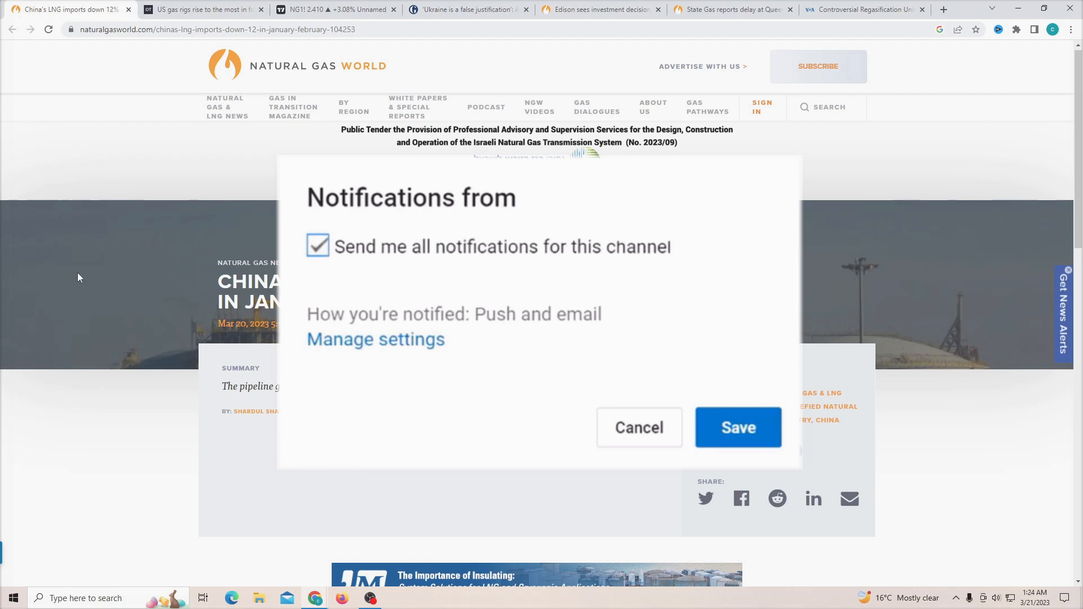
click(737, 427)
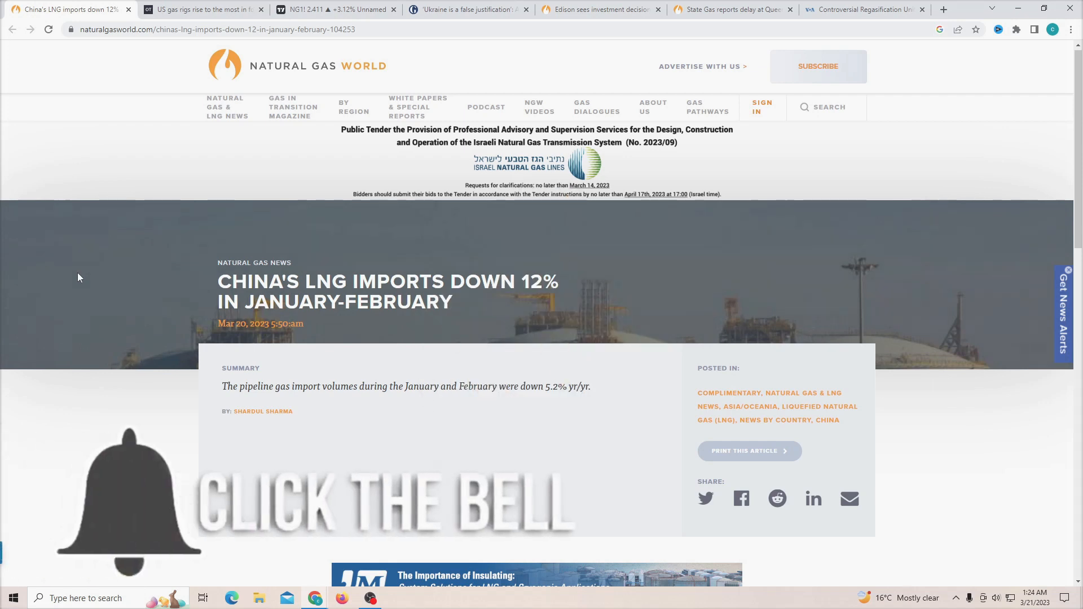
scroll(down, 3)
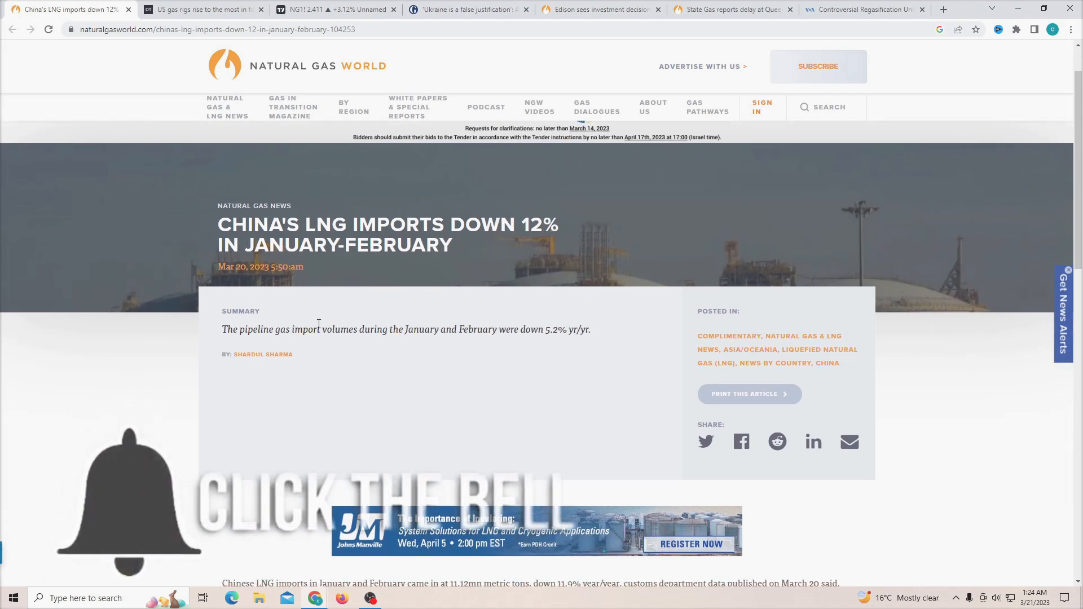
scroll(down, 3)
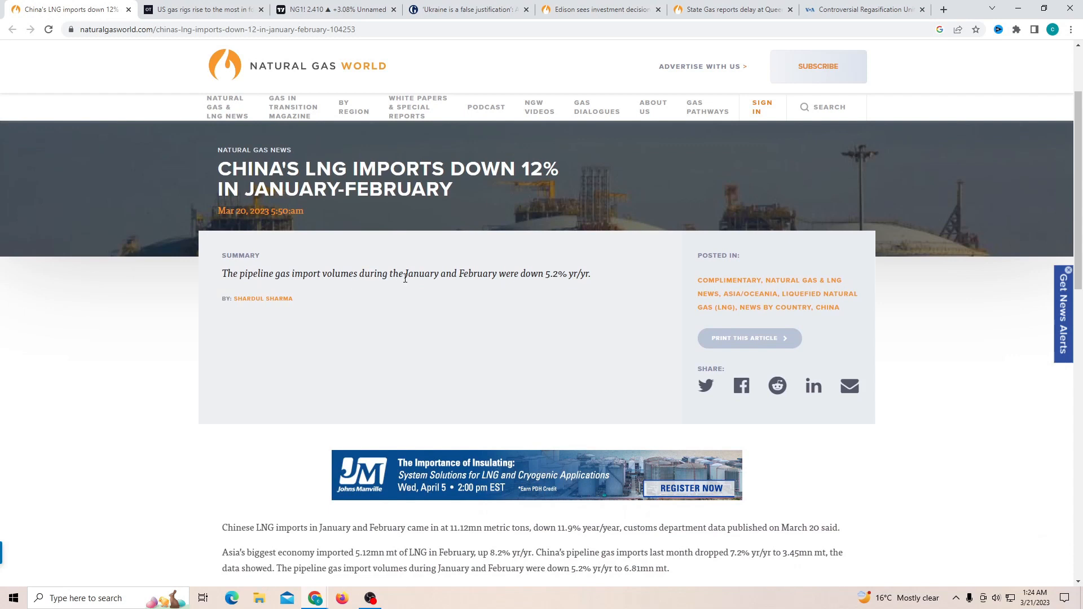
mouse_move(537, 277)
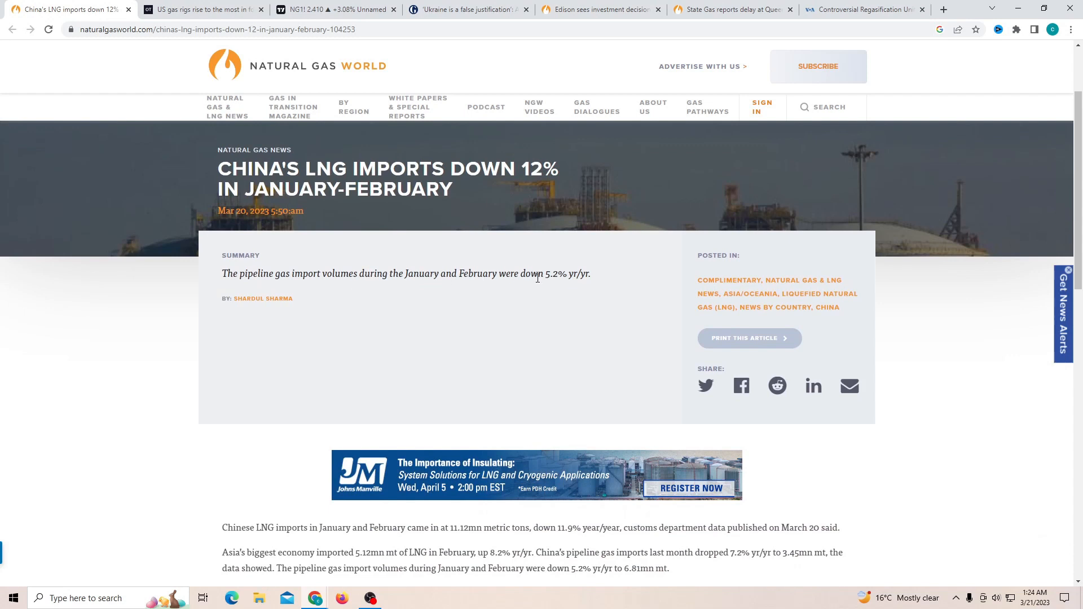
mouse_move(551, 303)
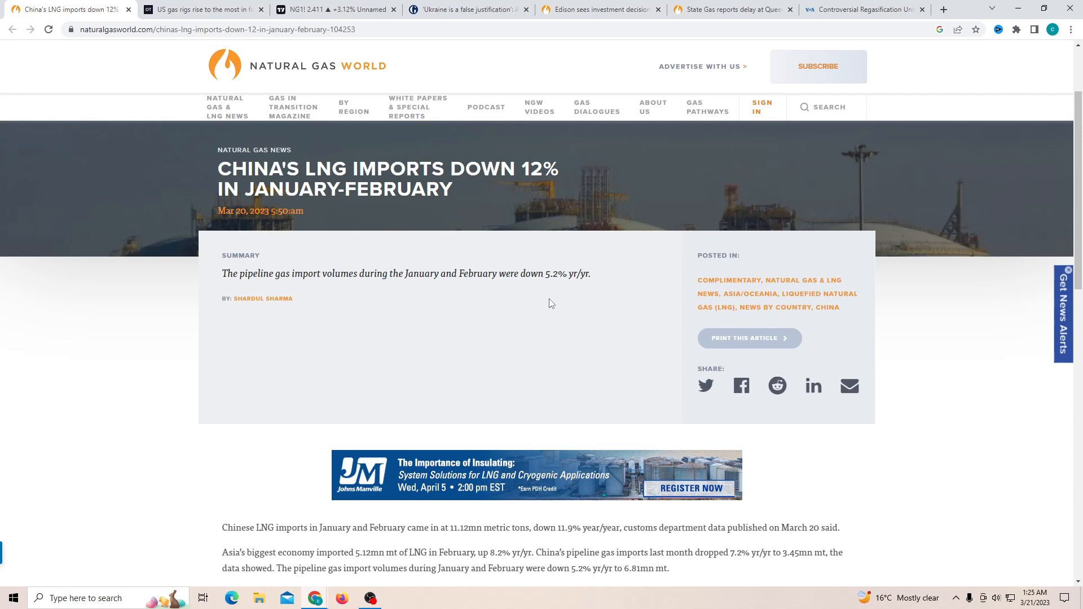
scroll(down, 3)
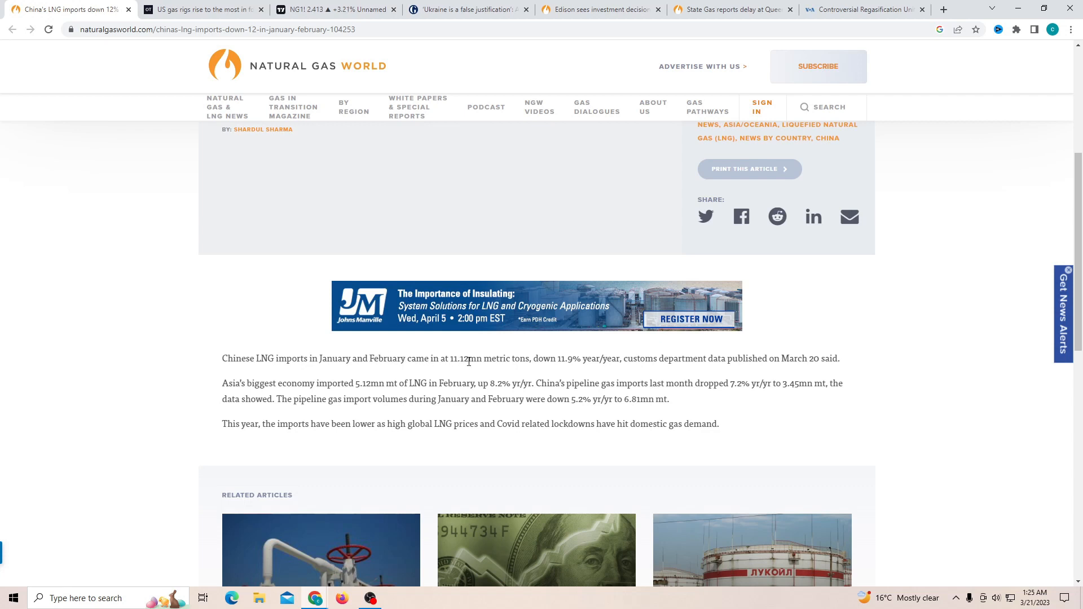
mouse_move(595, 361)
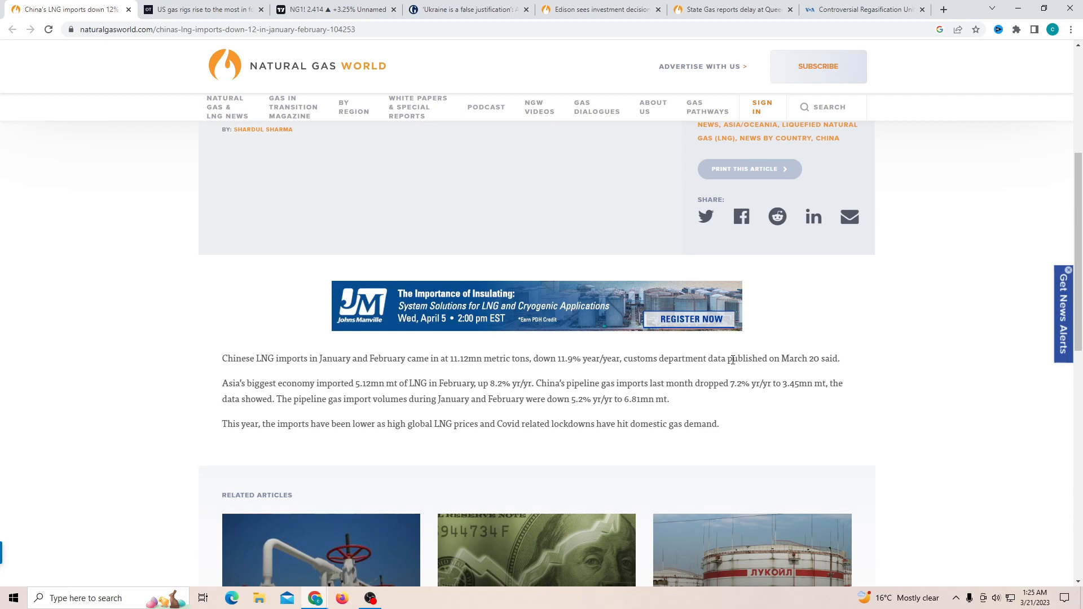
mouse_move(814, 359)
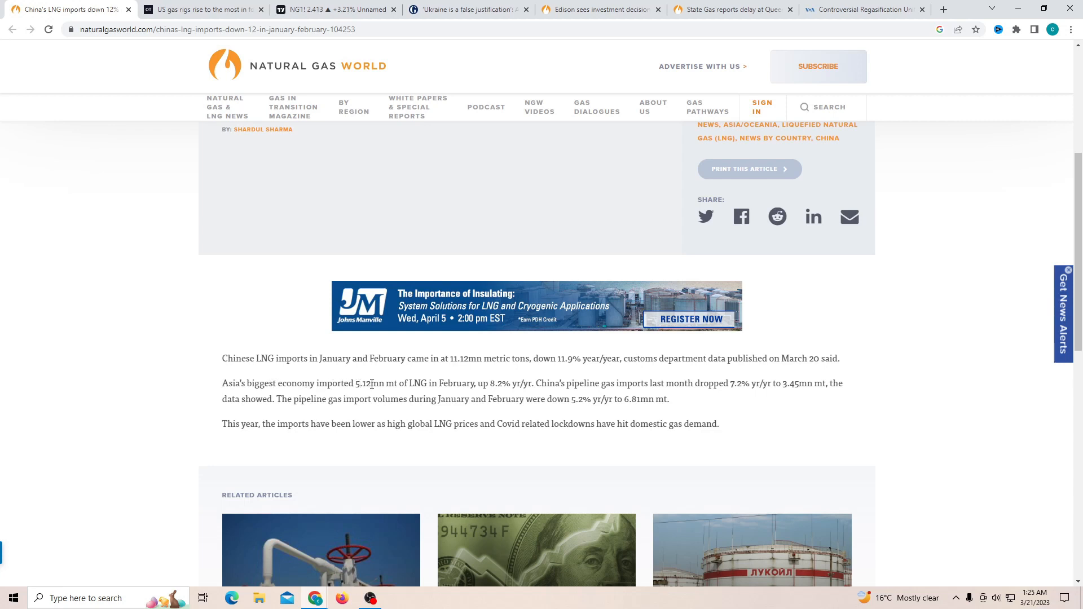
mouse_move(463, 385)
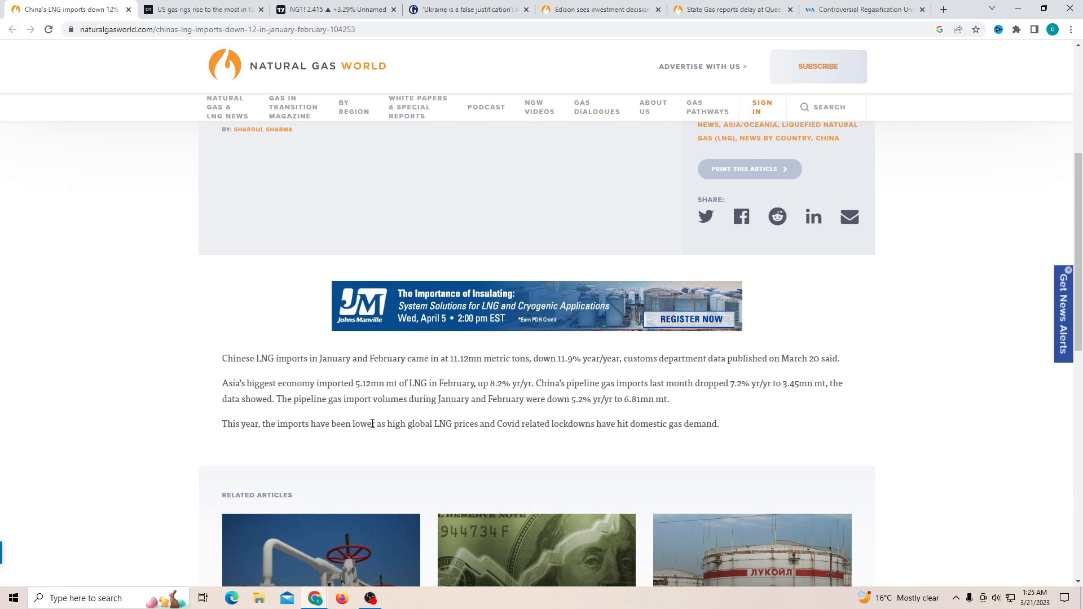
mouse_move(451, 423)
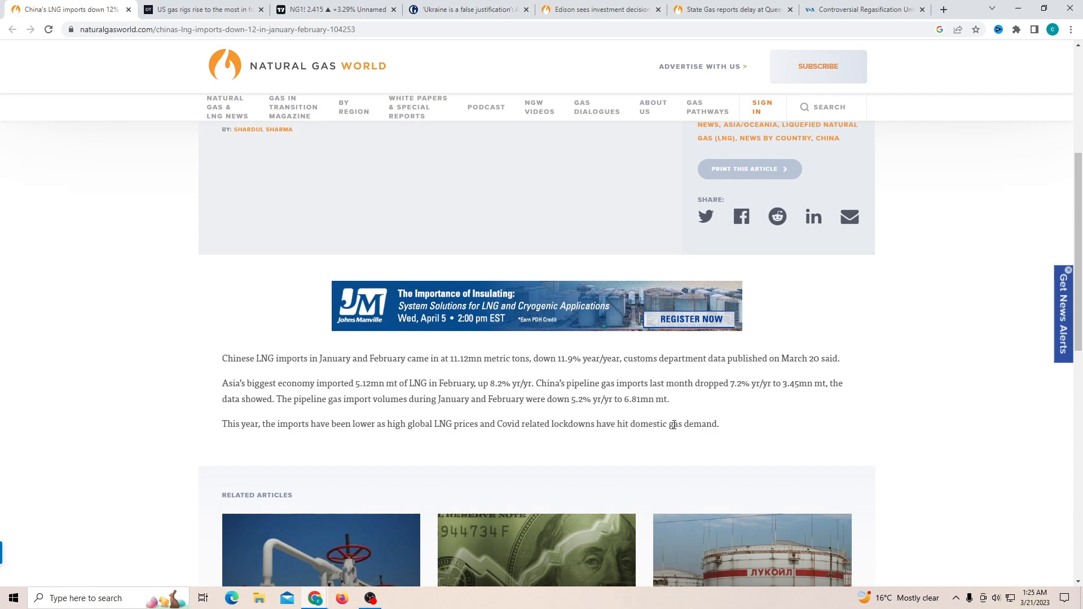
scroll(up, 3)
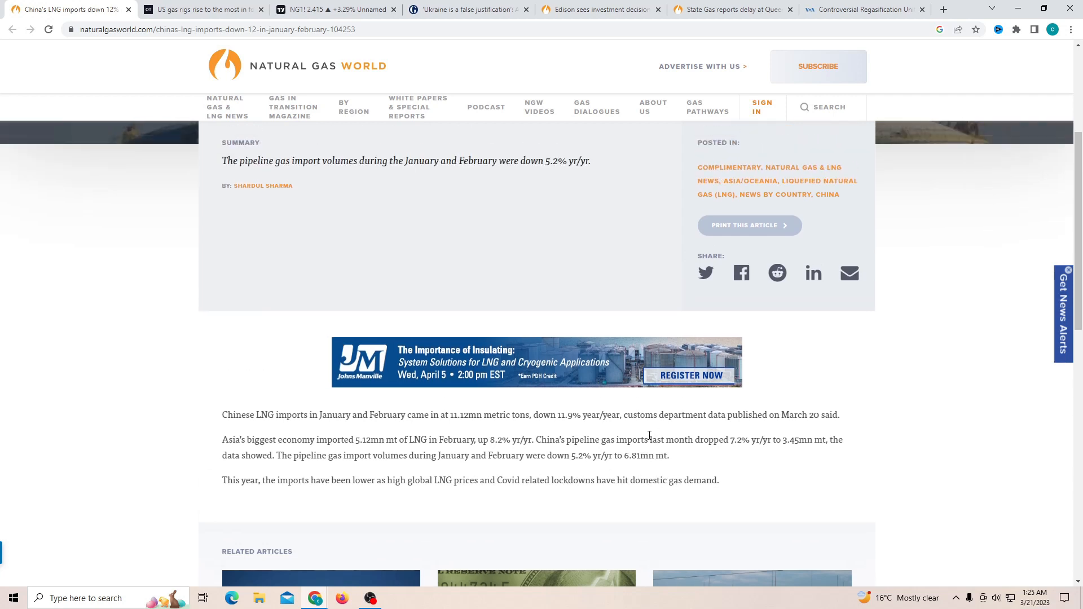
scroll(up, 3)
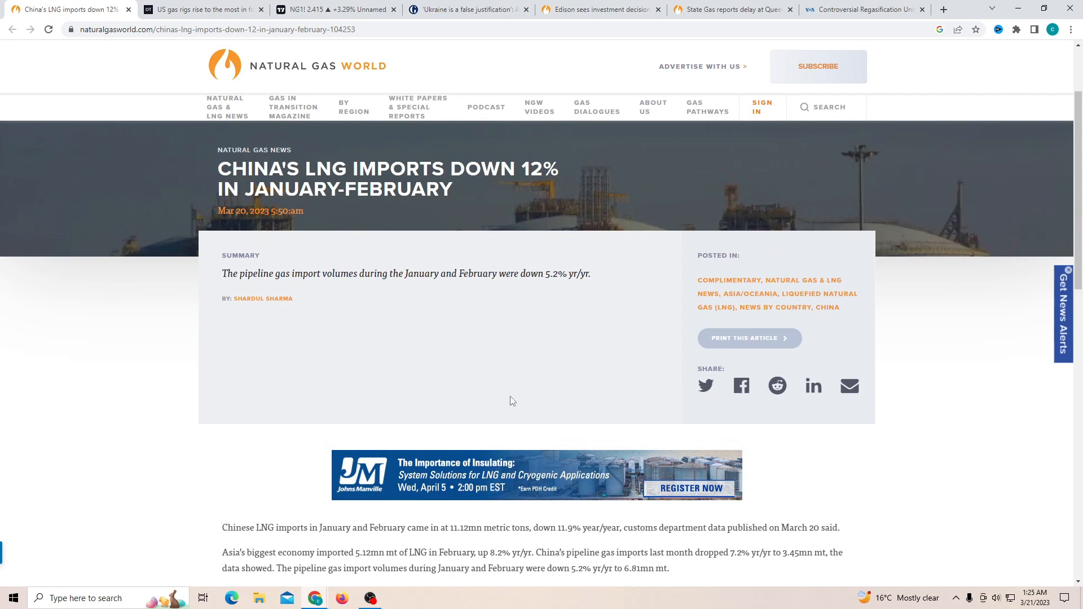
mouse_move(484, 397)
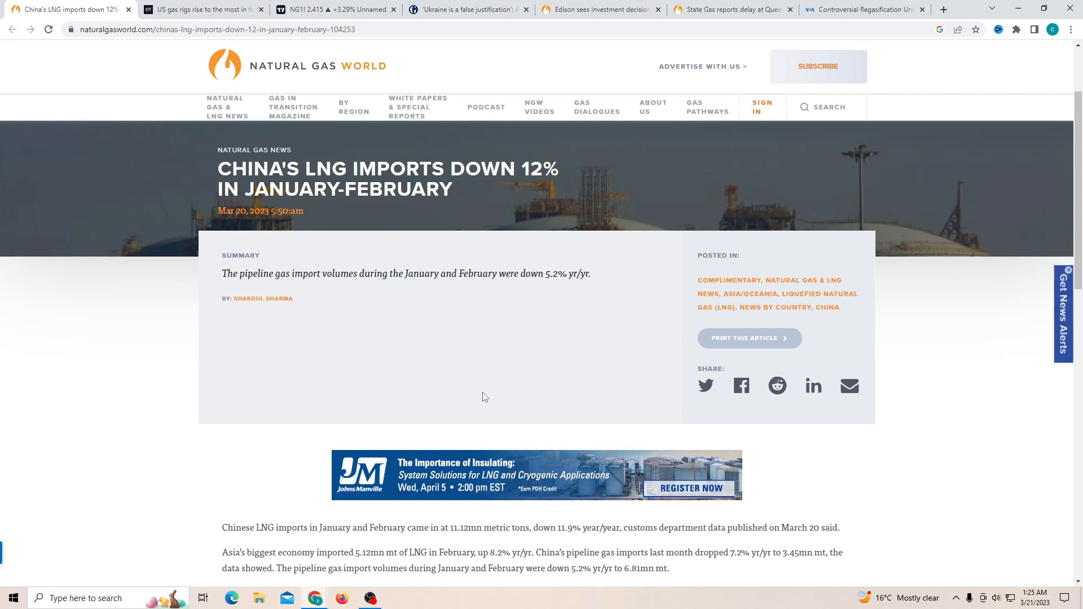
- Return to the US natural gas rigs article and move down through its opening paragraphs
click(201, 9)
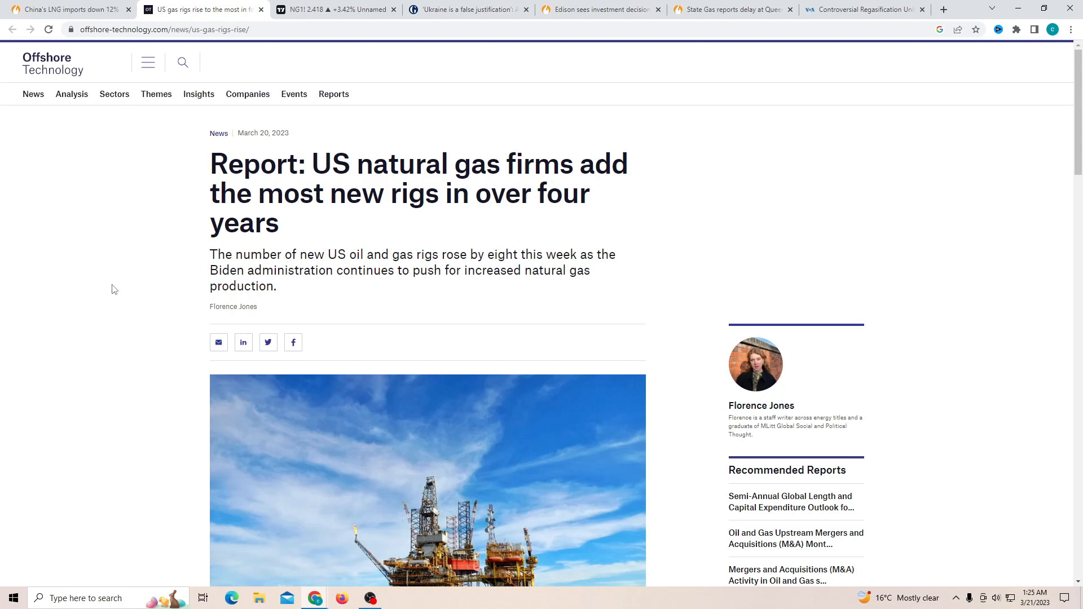
mouse_move(324, 252)
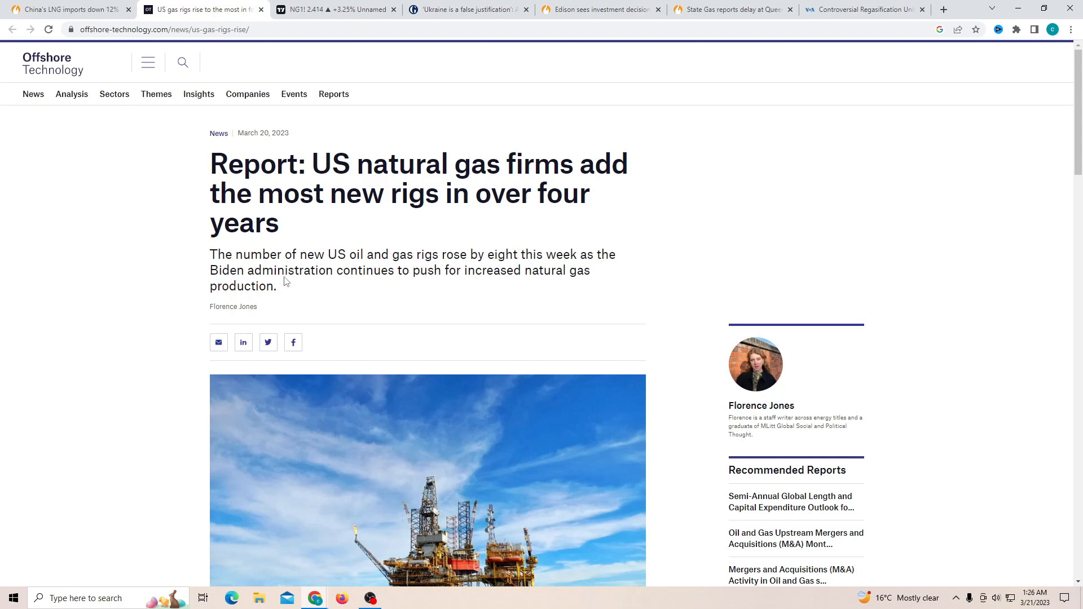
mouse_move(408, 307)
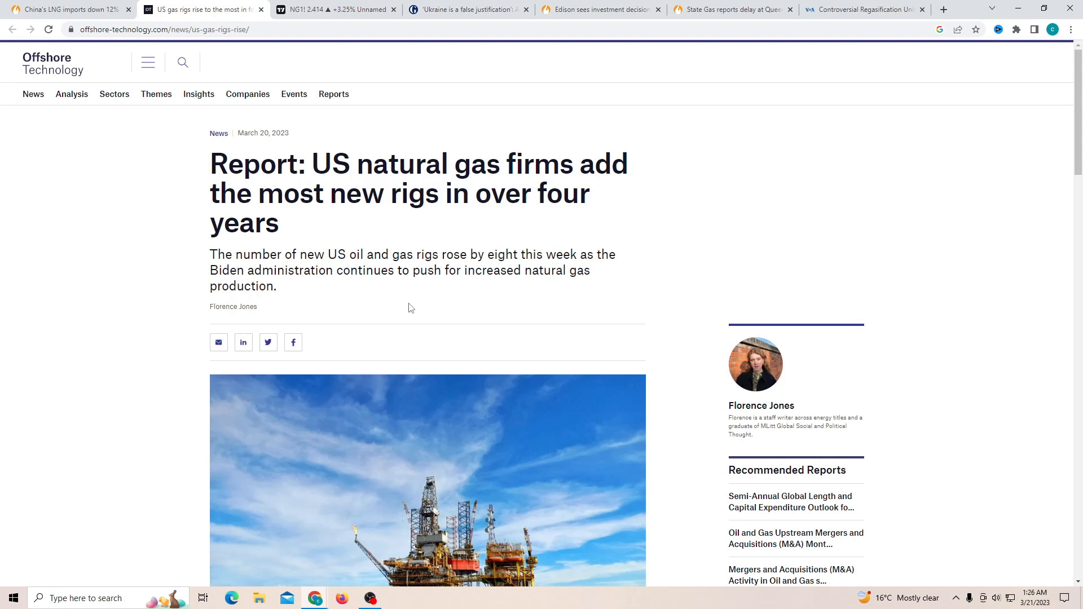
scroll(down, 3)
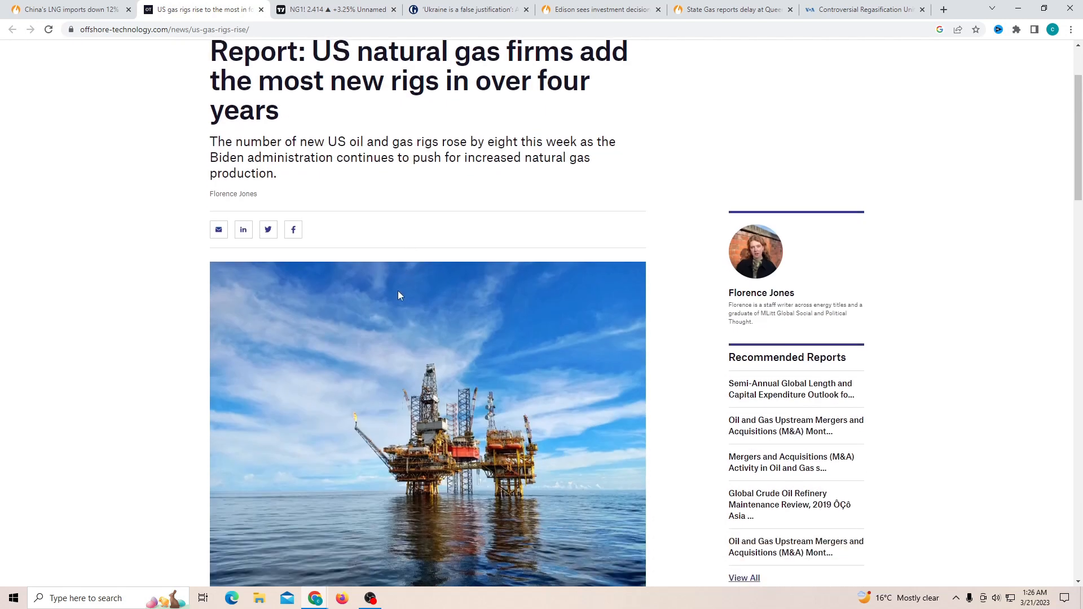
scroll(down, 3)
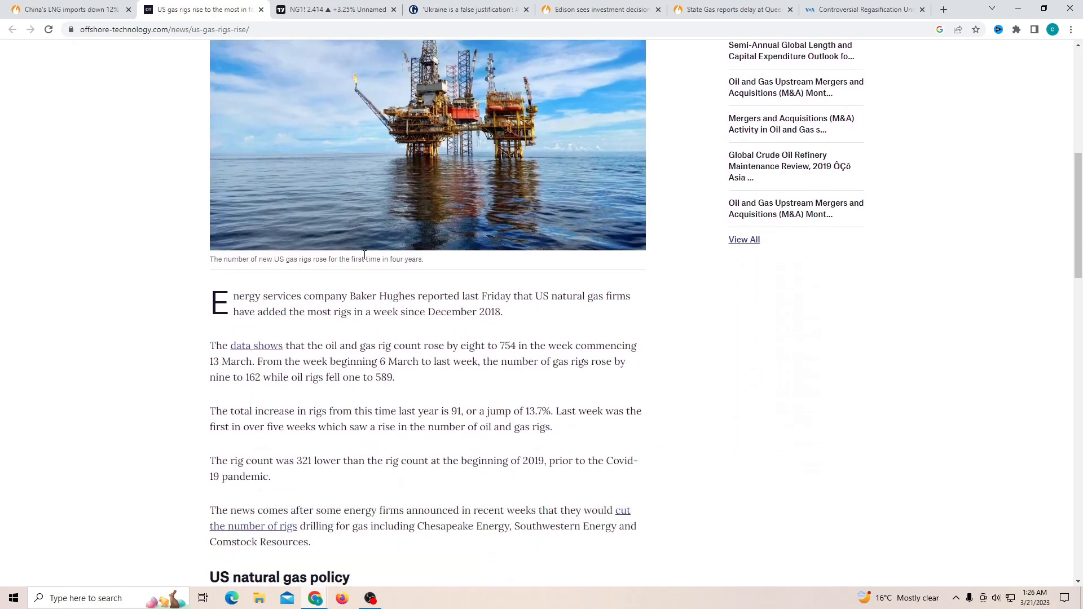
scroll(up, 3)
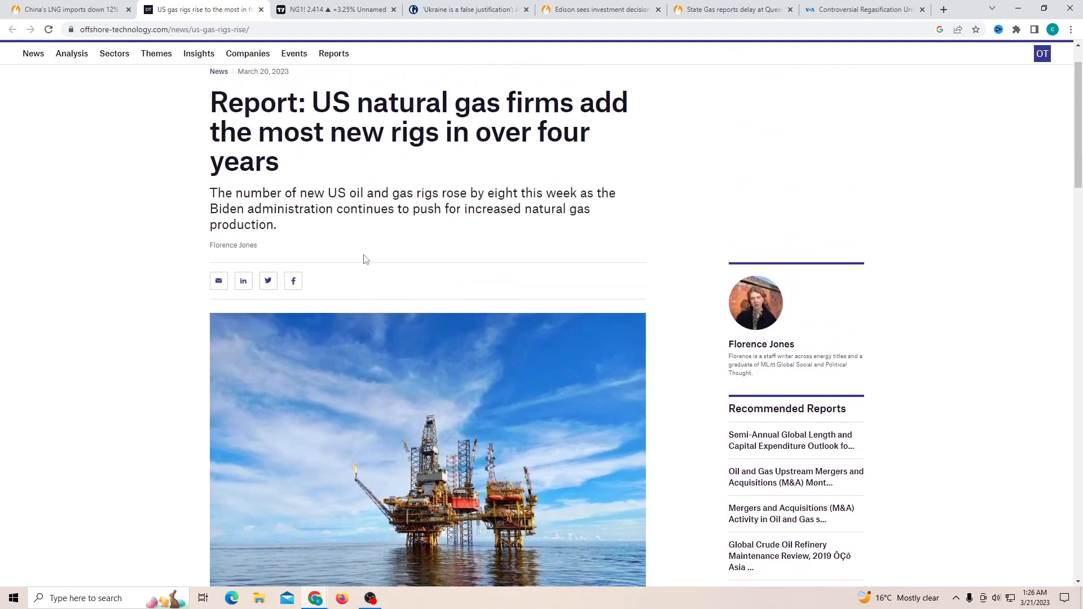
scroll(down, 3)
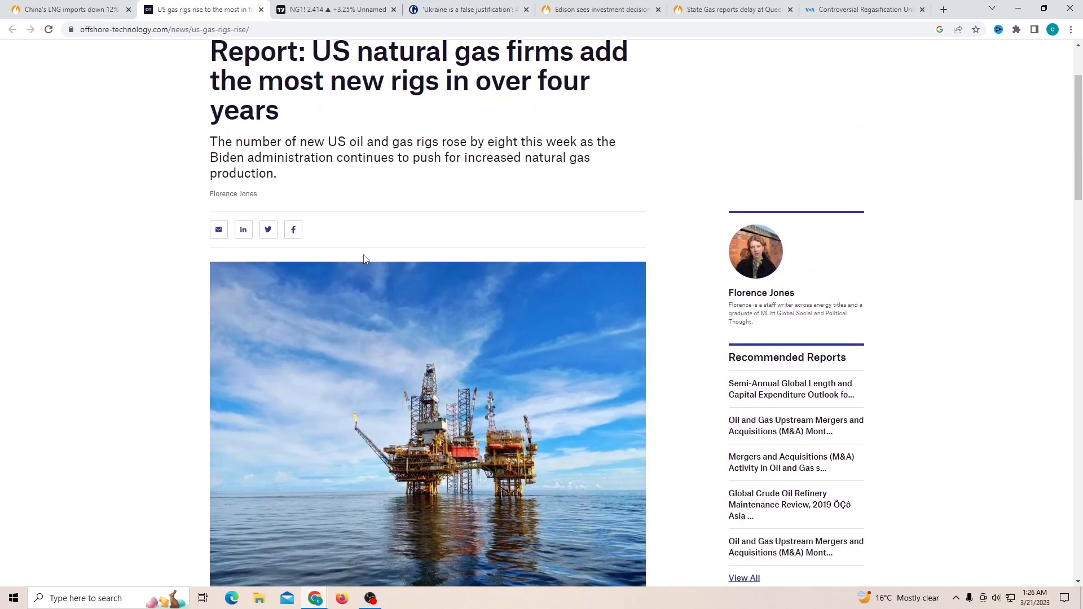
scroll(down, 3)
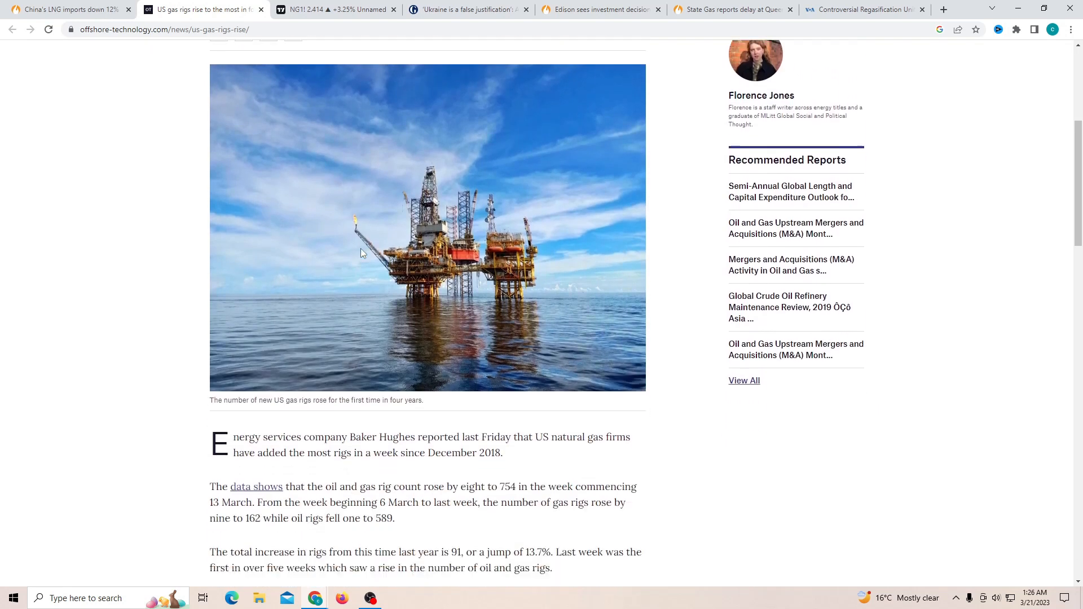
scroll(down, 3)
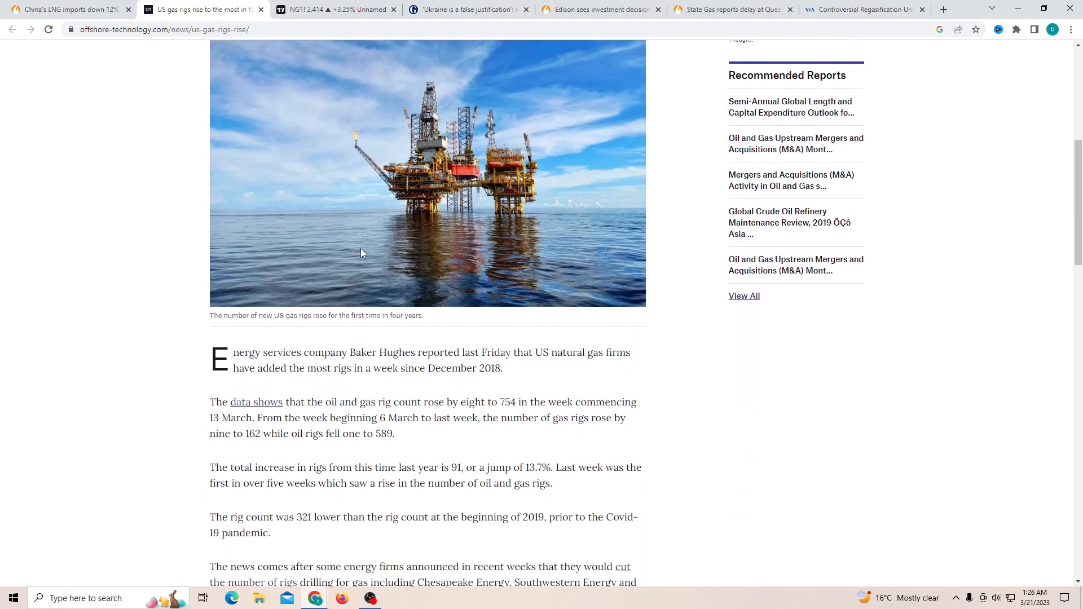
mouse_move(301, 414)
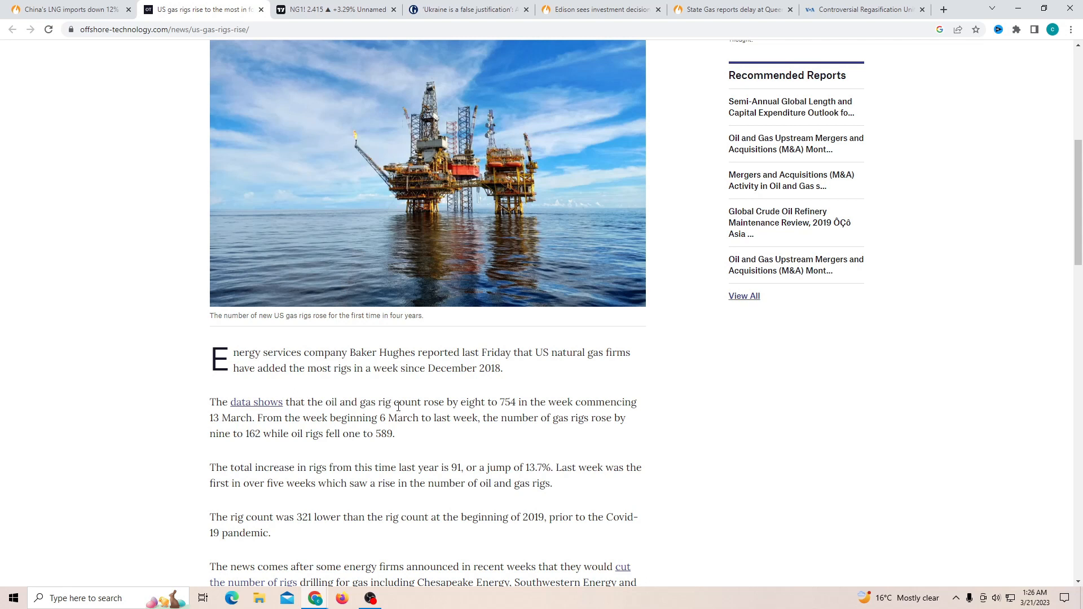
mouse_move(483, 404)
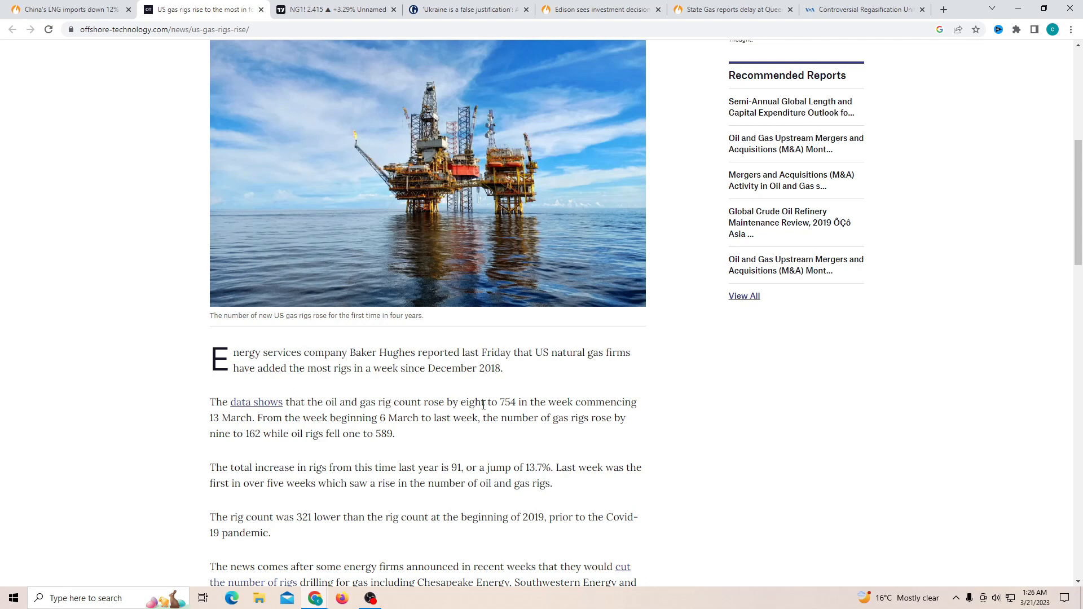
mouse_move(556, 404)
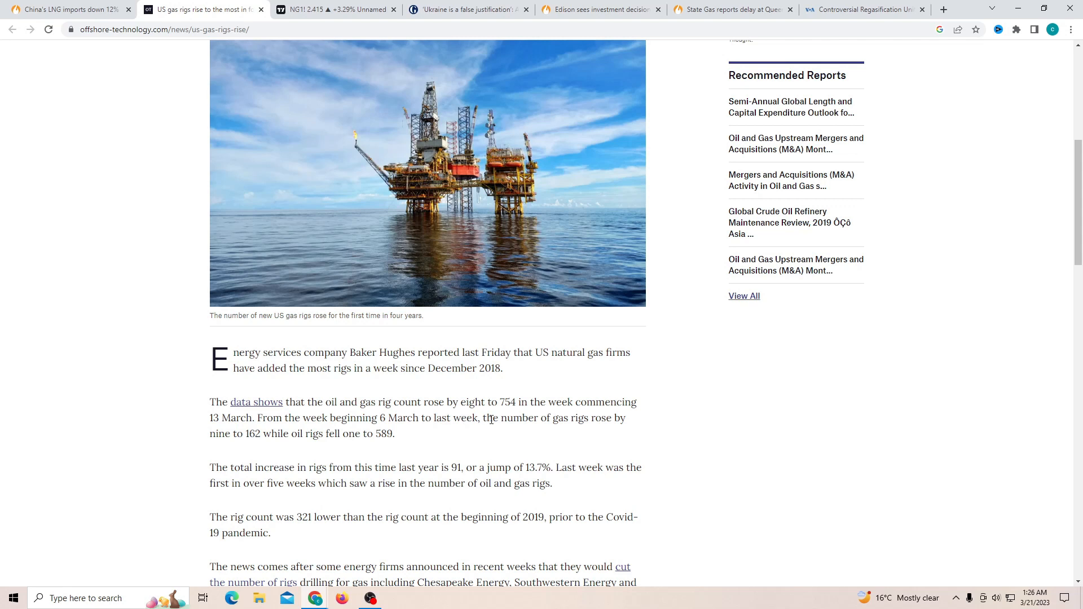
mouse_move(232, 436)
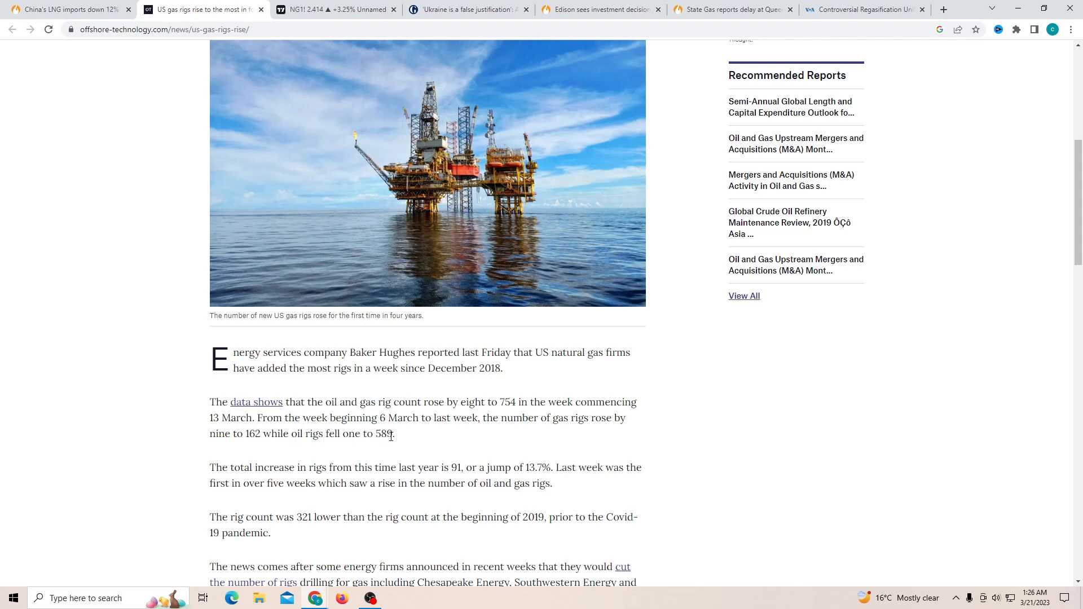
- Bring the 'US natural gas policy' heading and its LNG export paragraphs into view
scroll(down, 3)
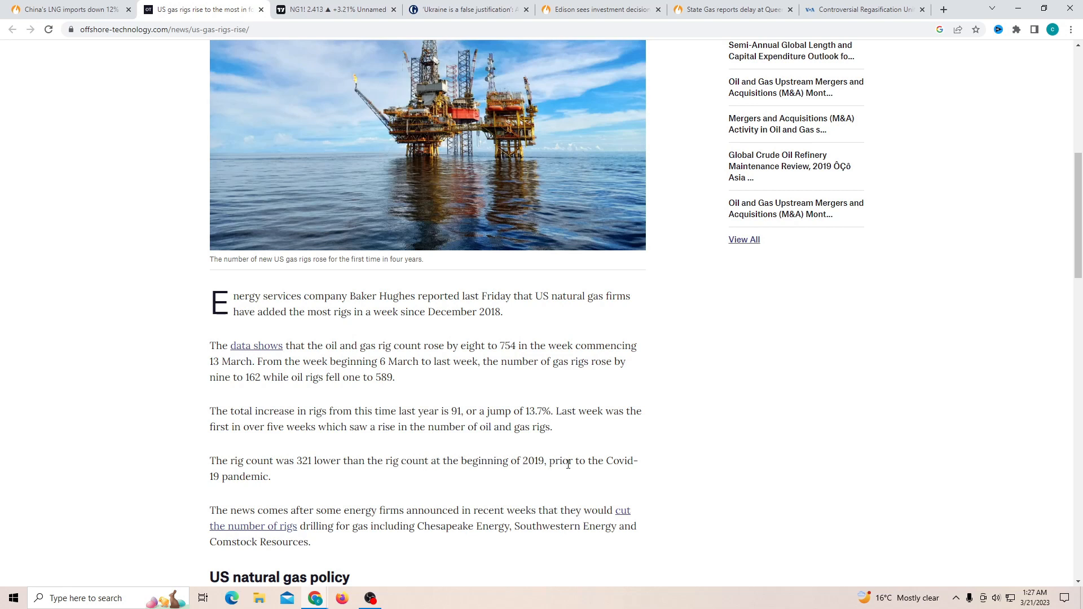
scroll(down, 3)
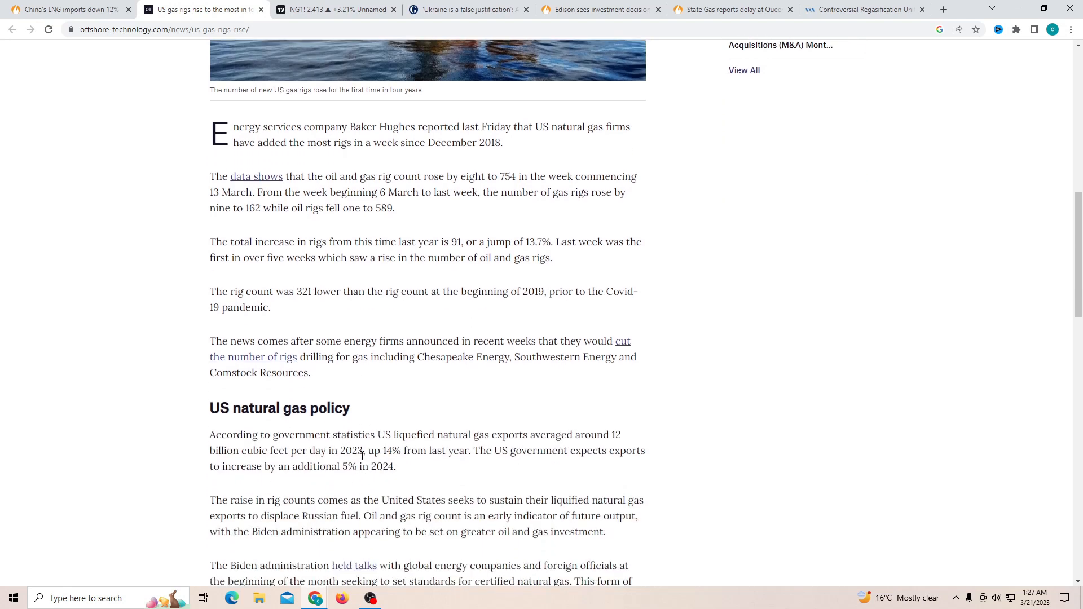
scroll(down, 3)
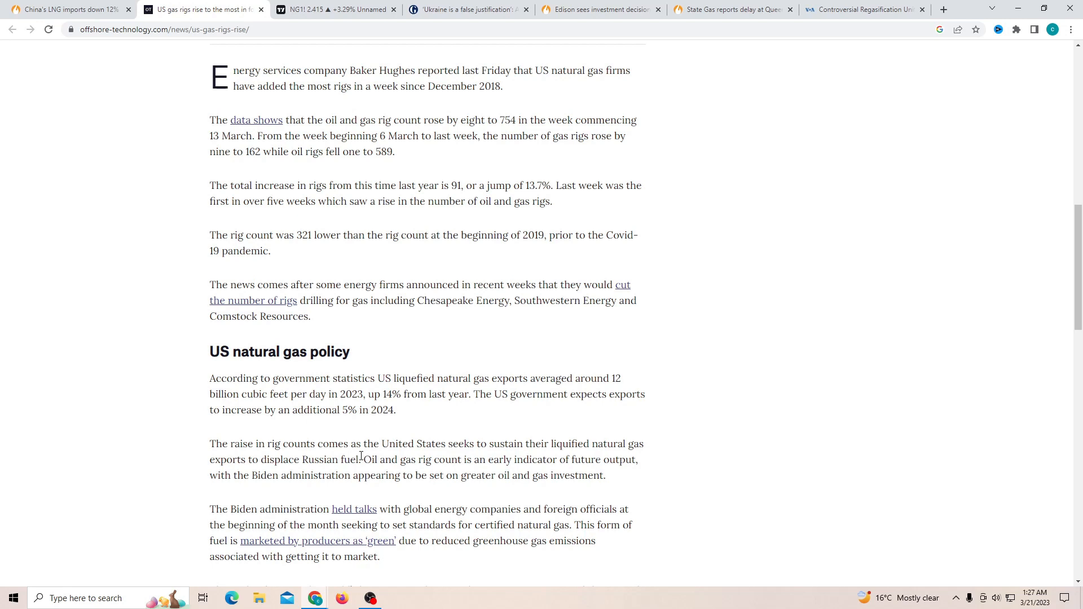
mouse_move(294, 448)
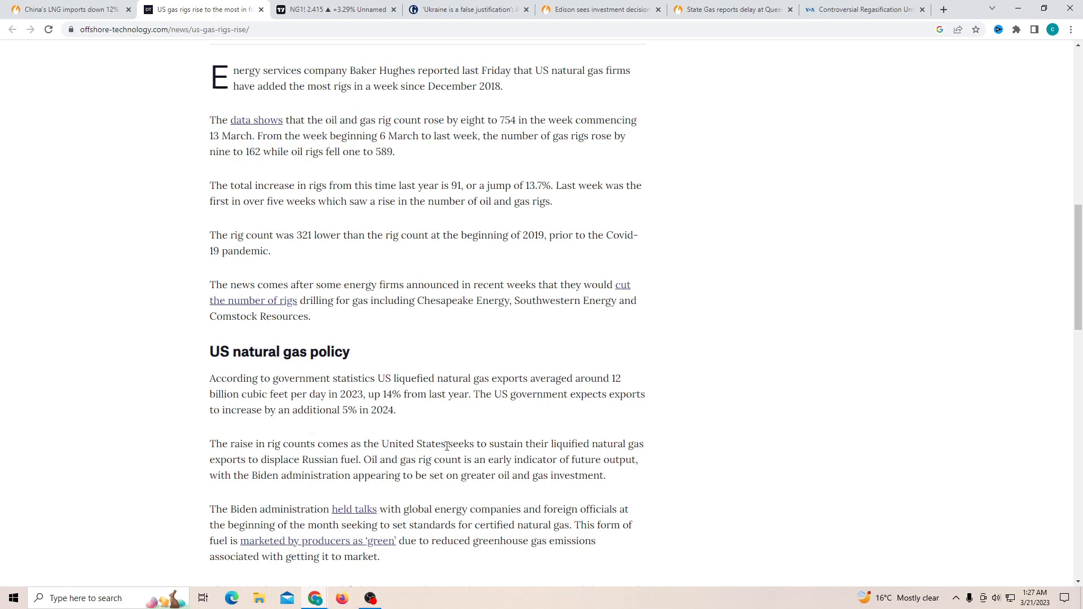
mouse_move(585, 442)
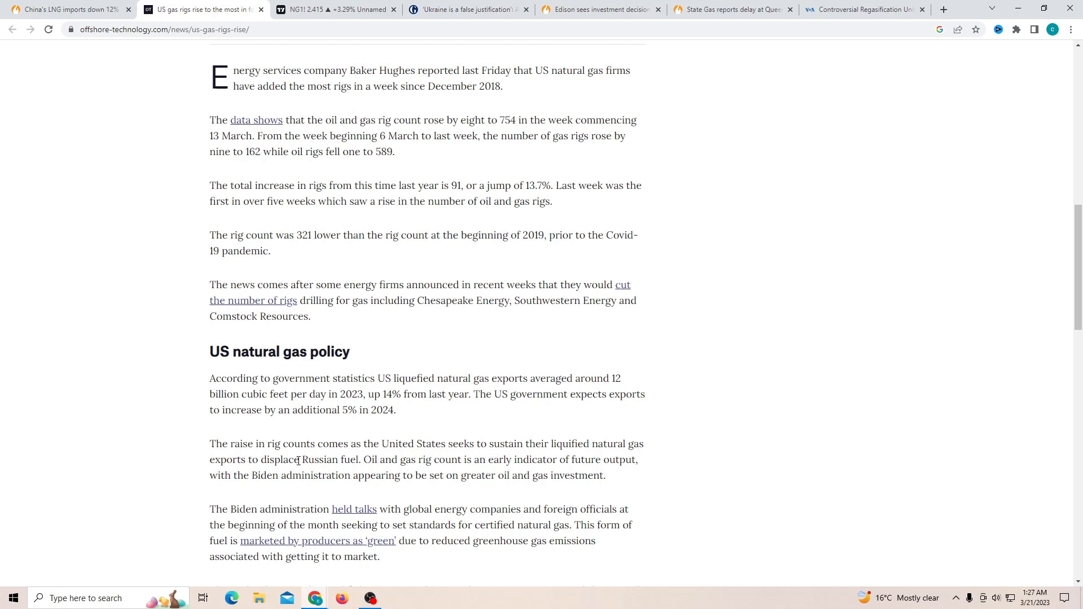
- Review the NG1! natural gas futures chart, then move on to the Ukraine natural gas article
click(336, 9)
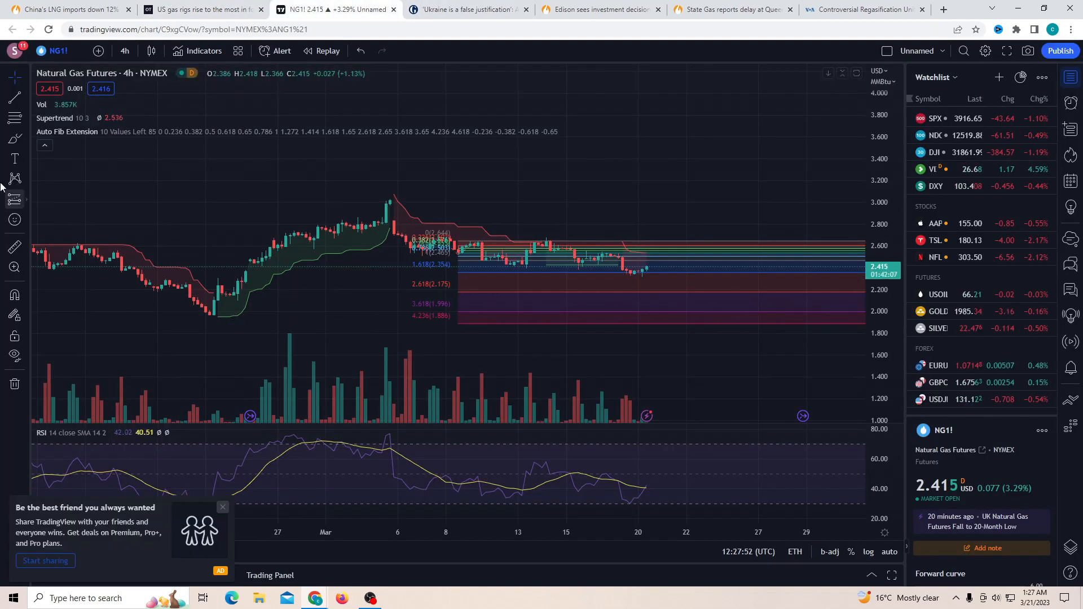
mouse_move(221, 318)
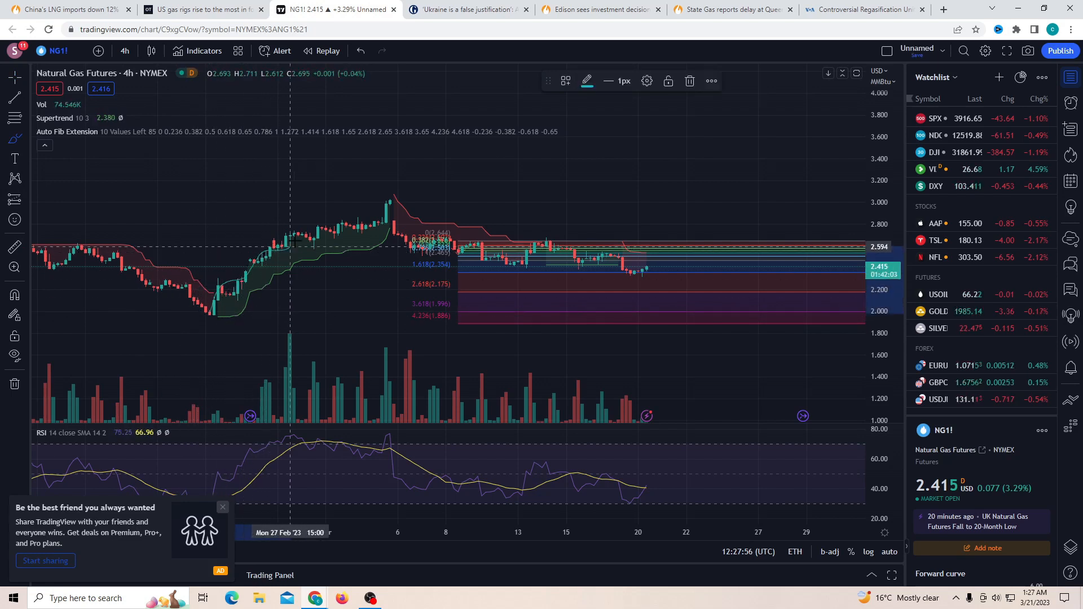
mouse_move(393, 200)
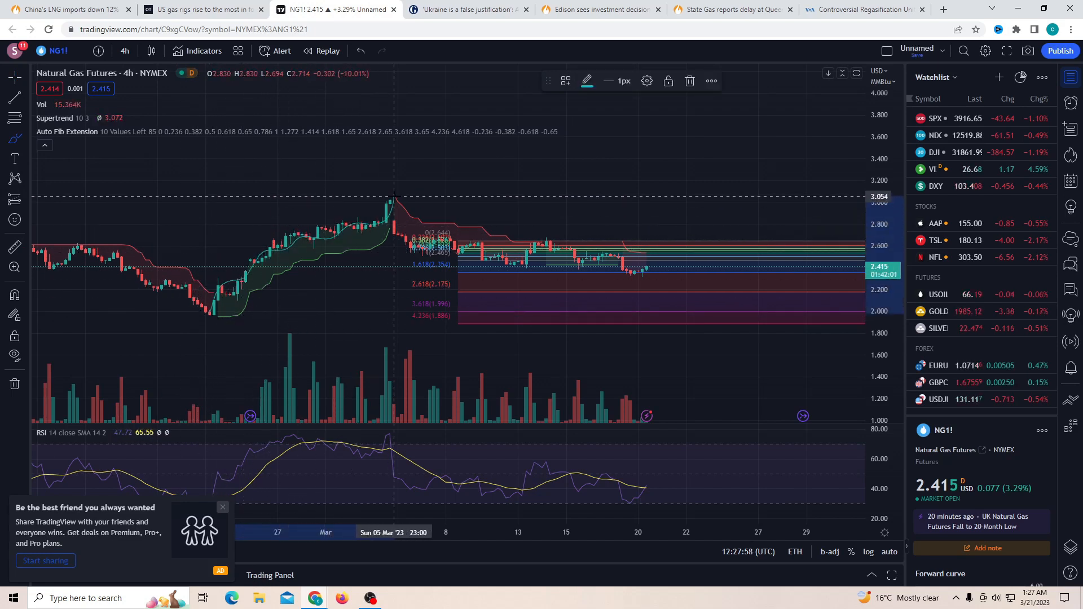
mouse_move(397, 229)
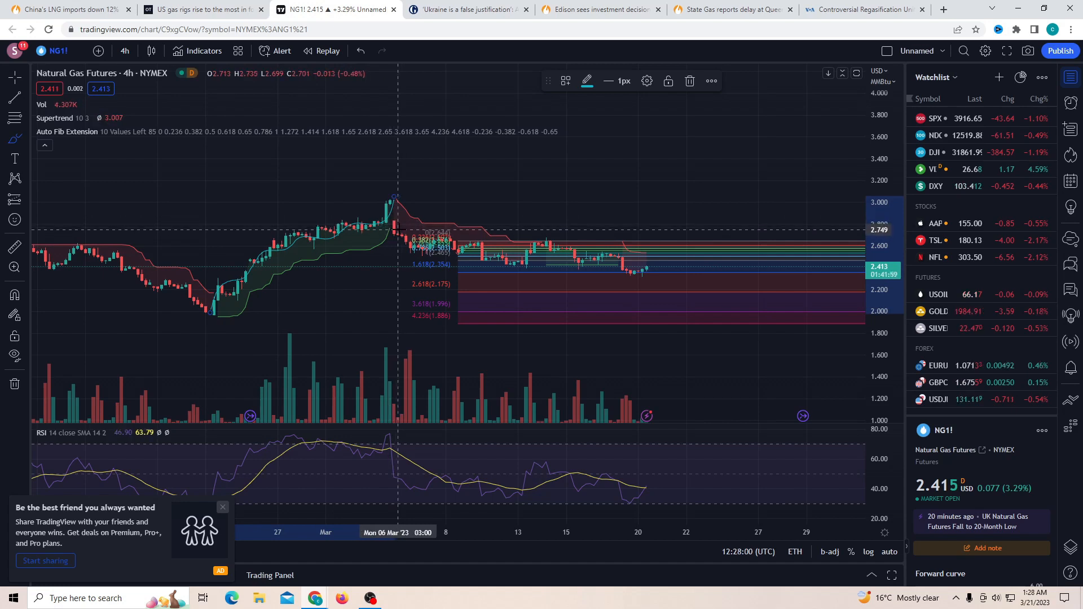
mouse_move(393, 228)
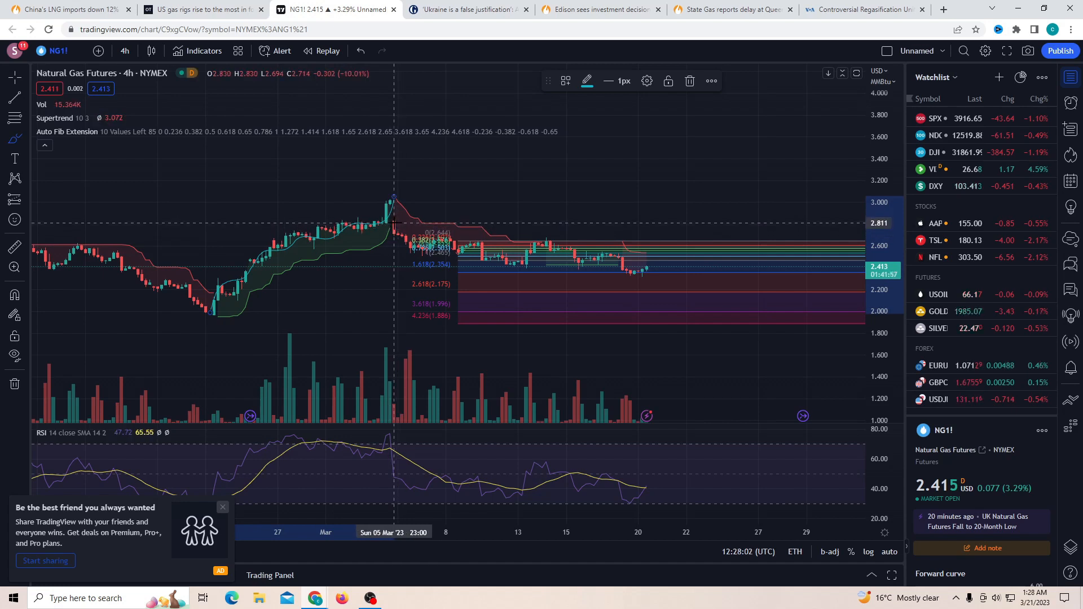
mouse_move(521, 247)
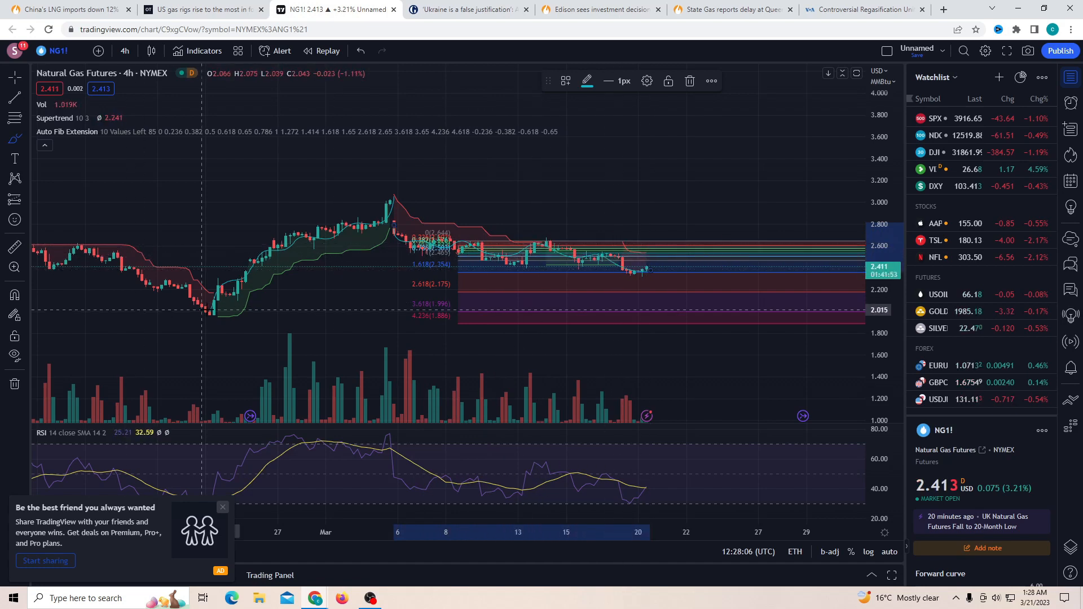
mouse_move(214, 311)
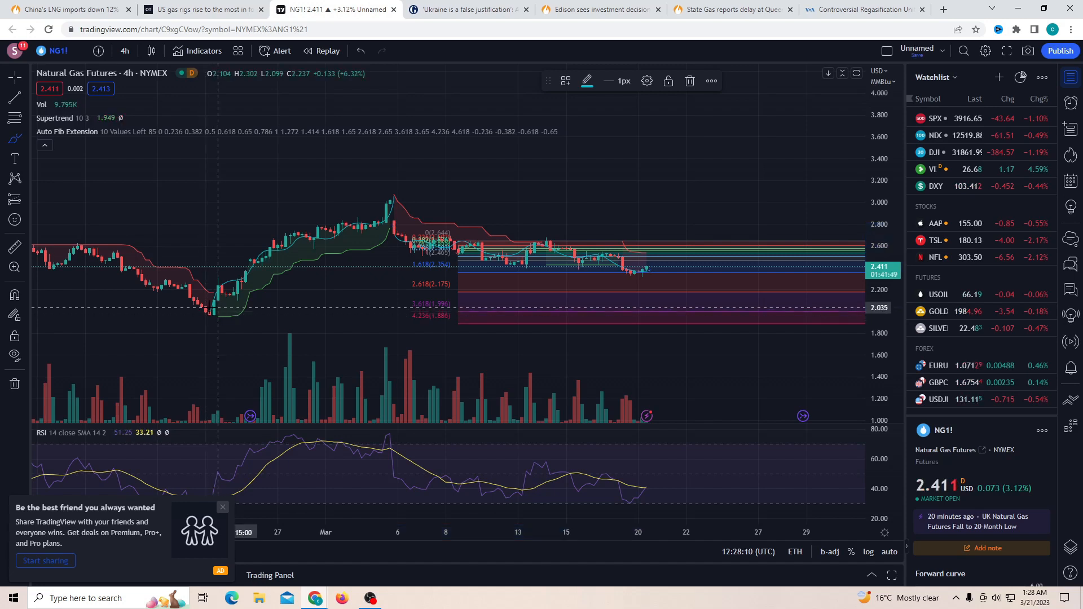
mouse_move(373, 186)
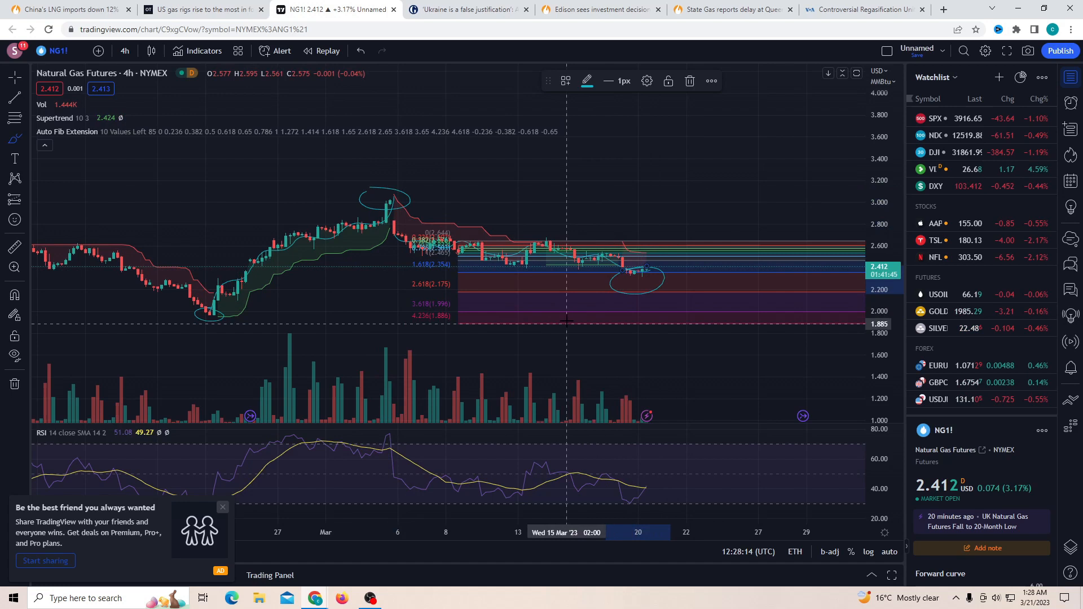
mouse_move(259, 328)
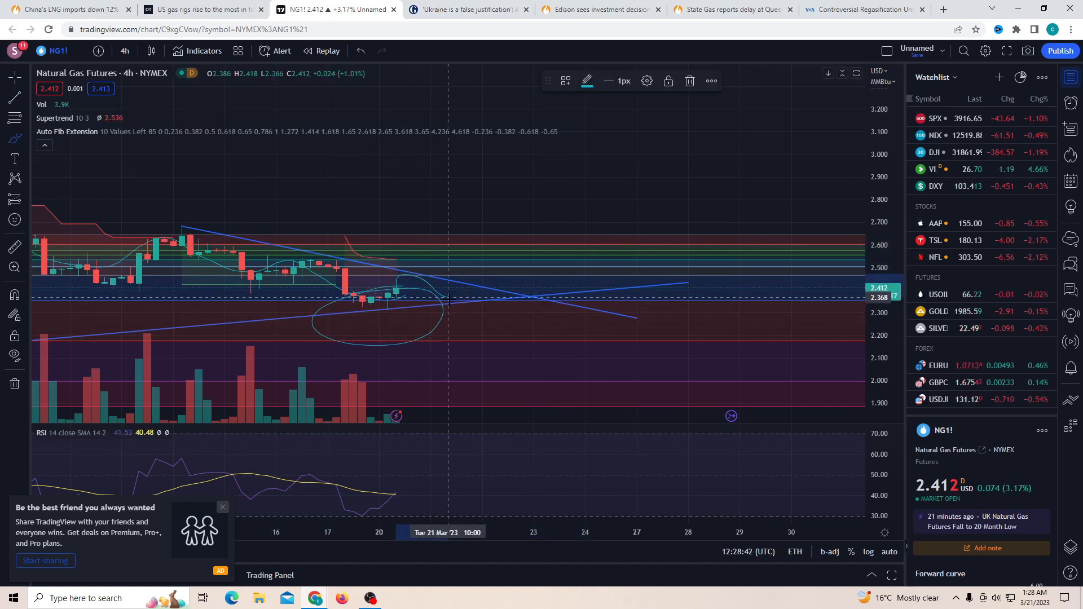
mouse_move(539, 221)
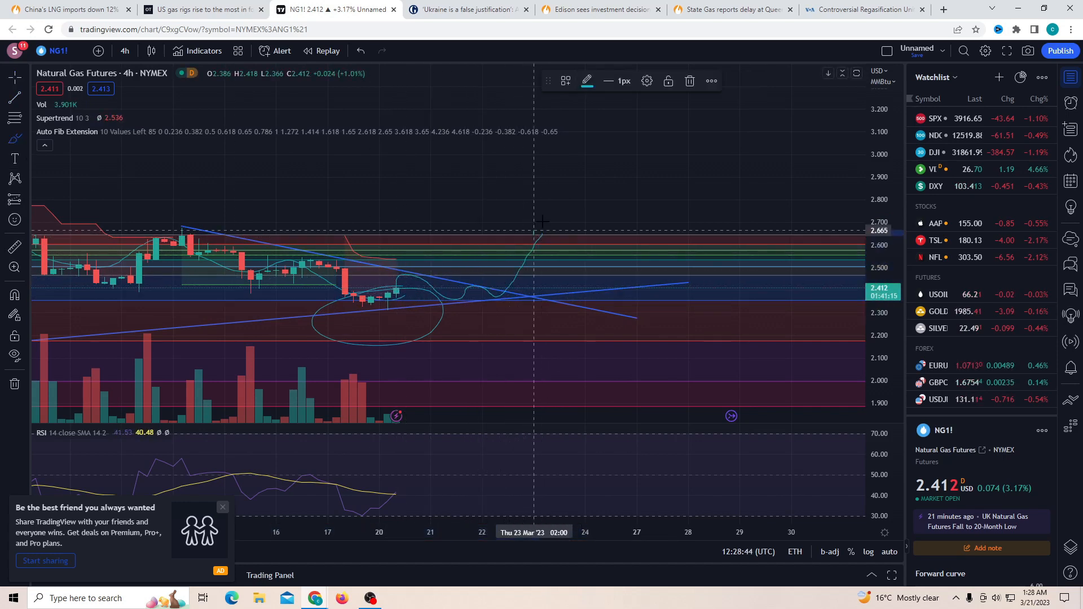
mouse_move(601, 260)
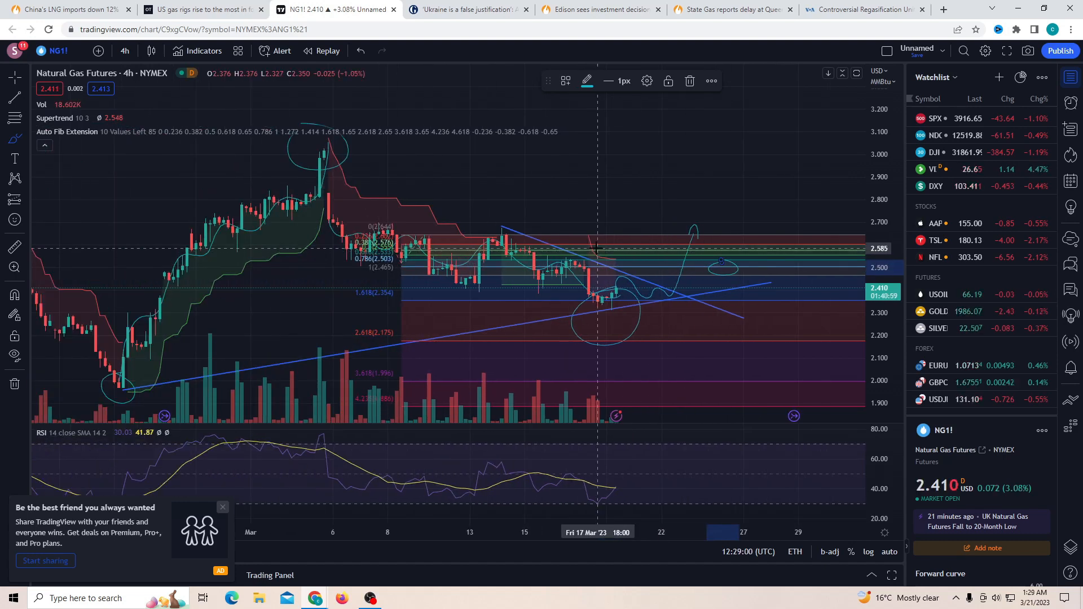
mouse_move(587, 380)
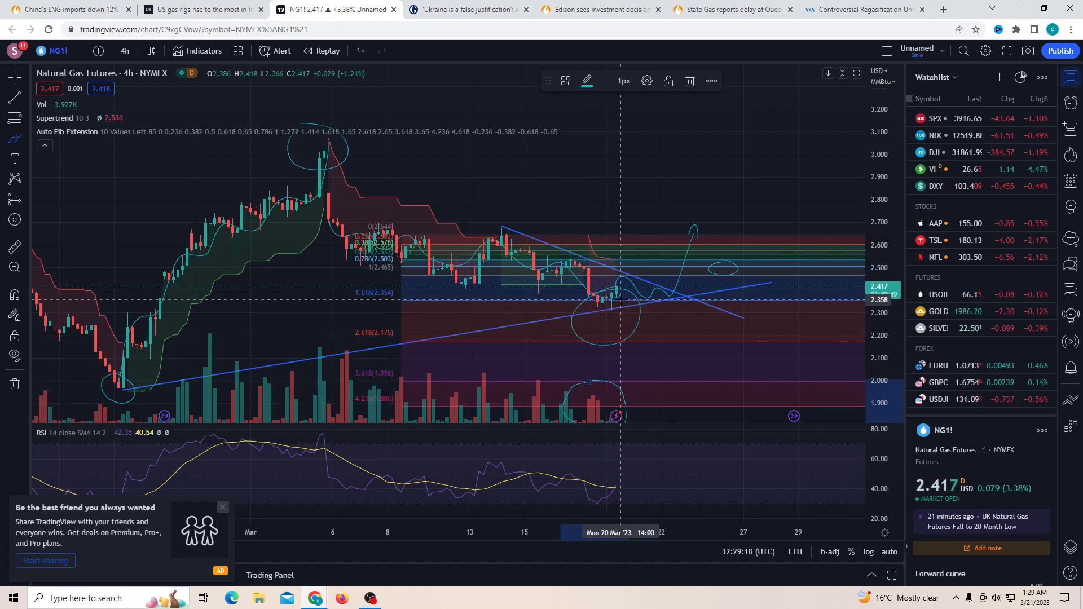
mouse_move(613, 311)
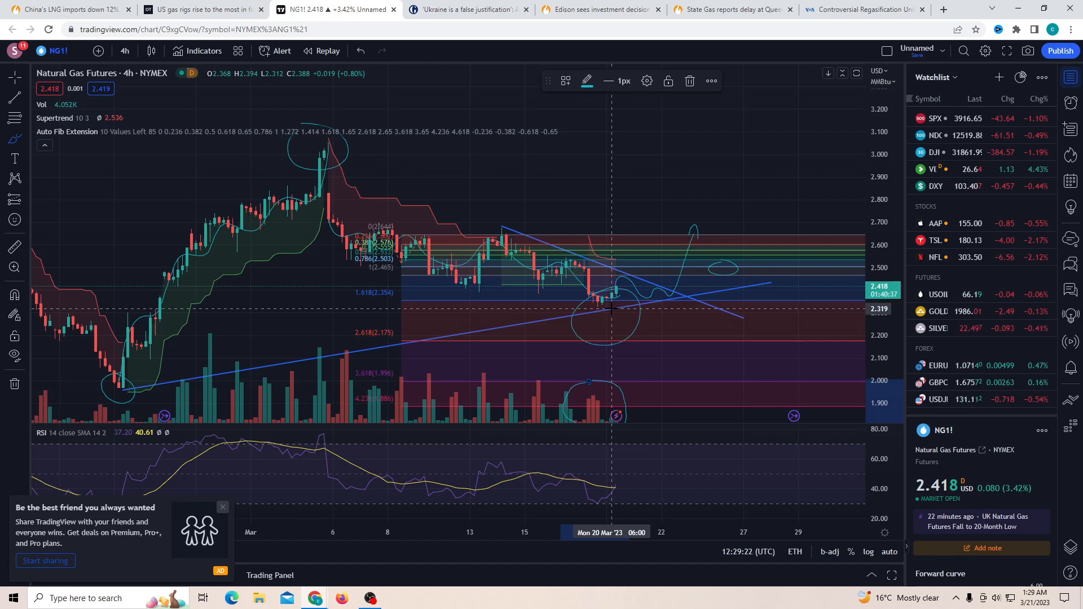
mouse_move(629, 276)
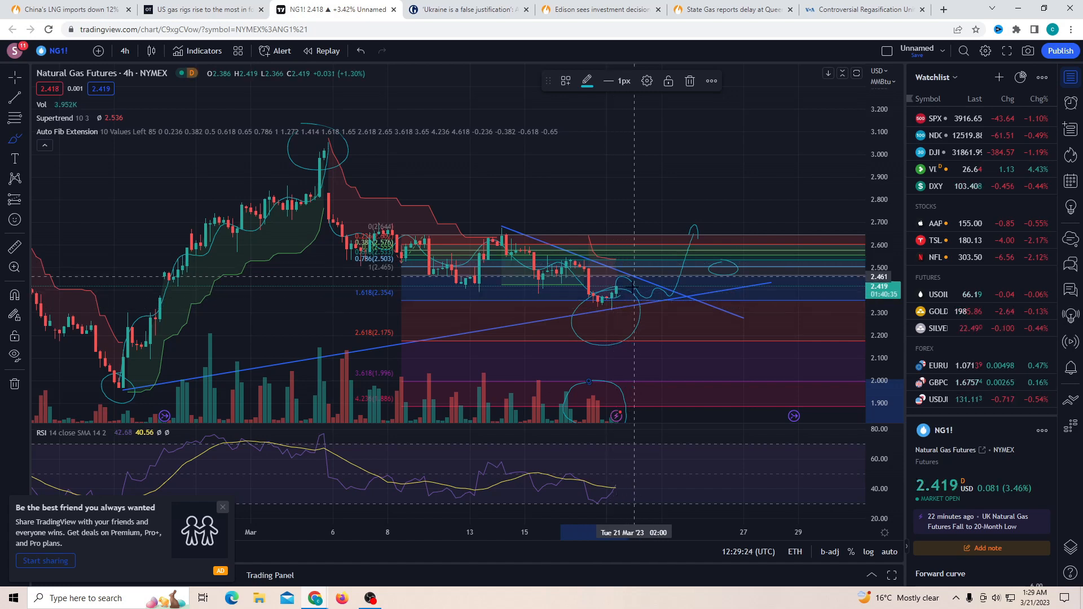
mouse_move(618, 469)
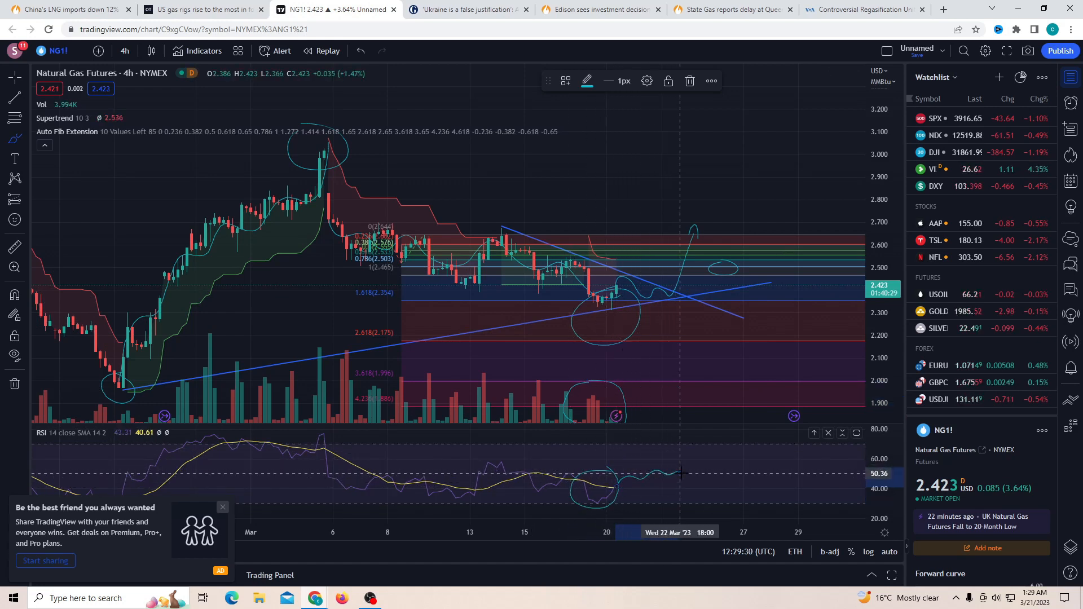
mouse_move(691, 284)
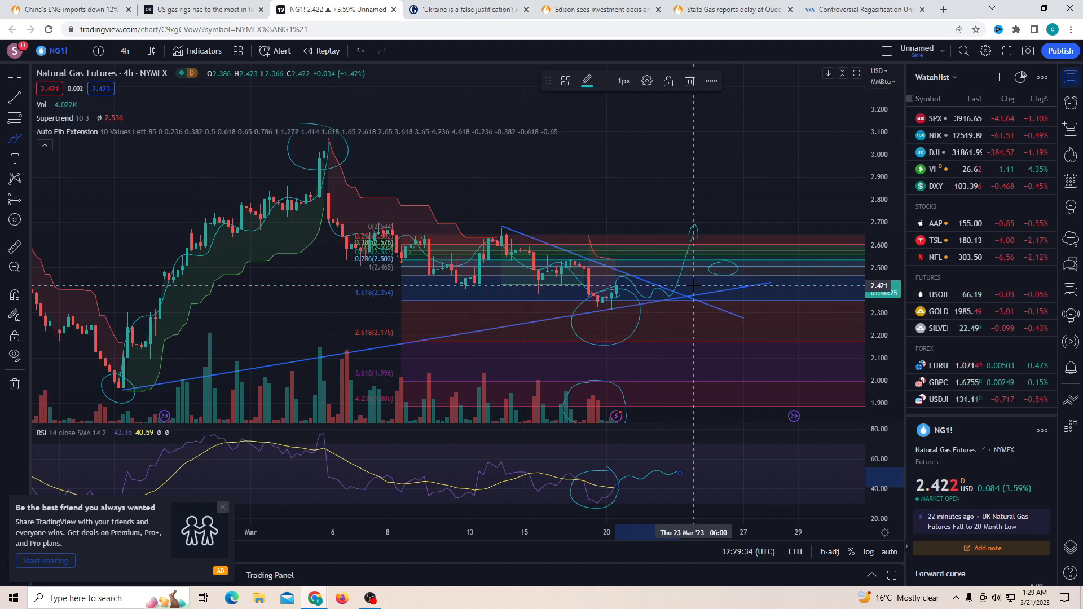
click(466, 9)
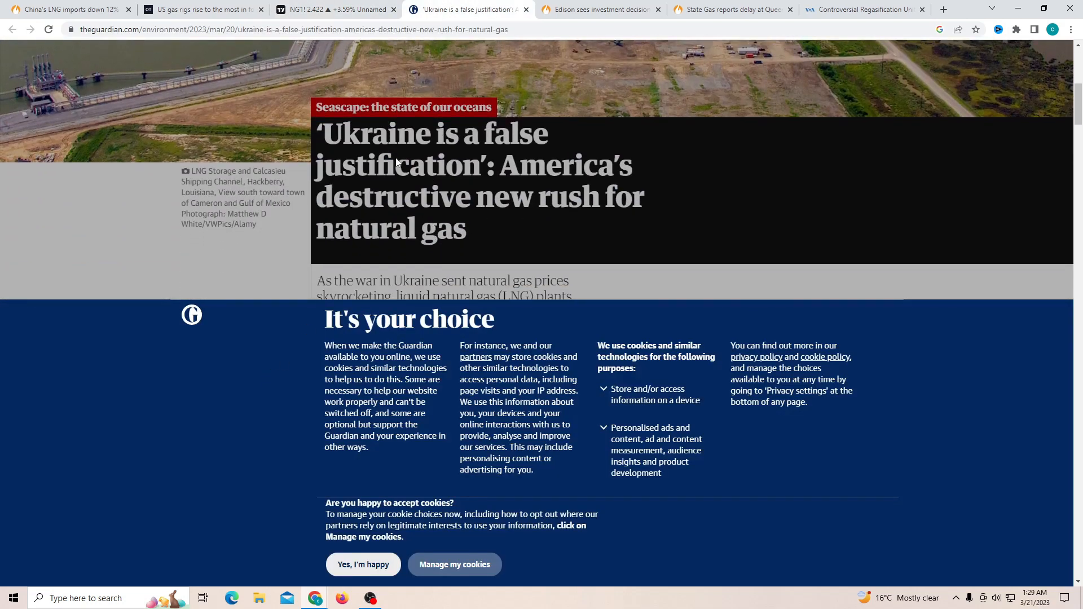
mouse_move(416, 181)
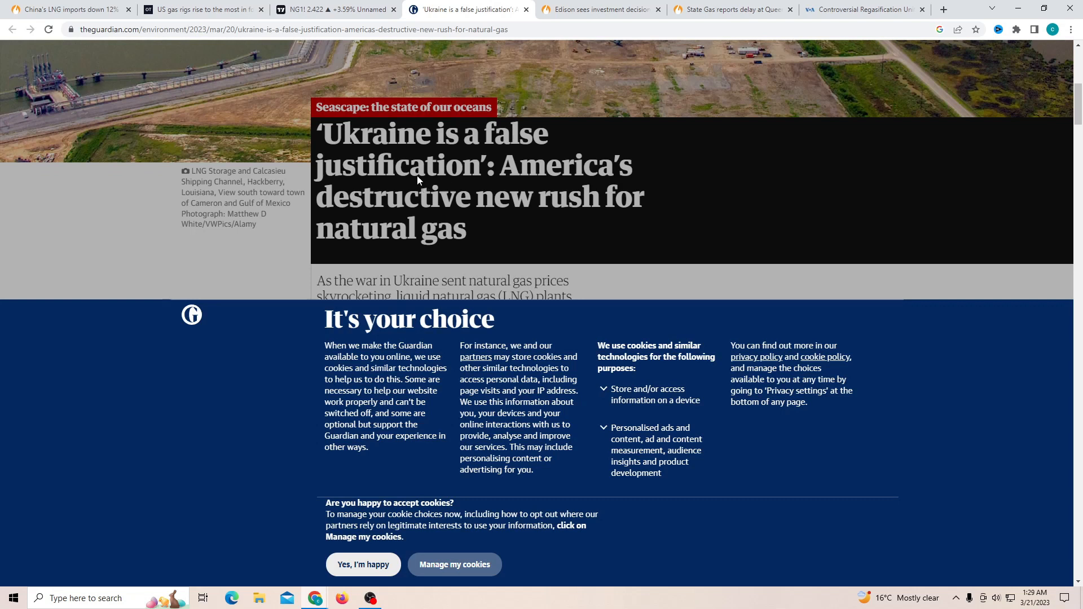
mouse_move(469, 207)
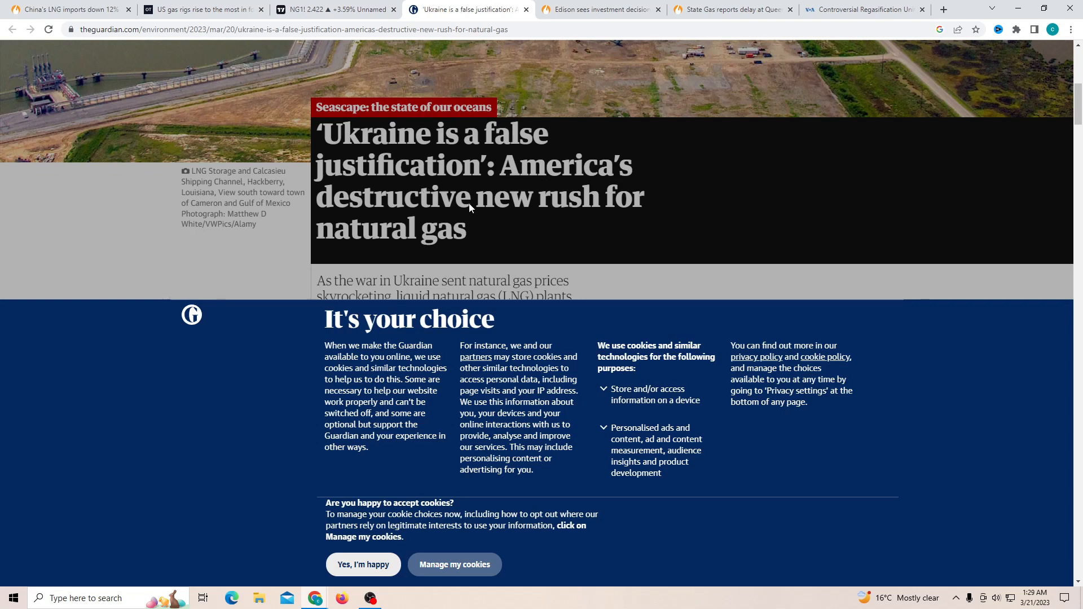
scroll(down, 3)
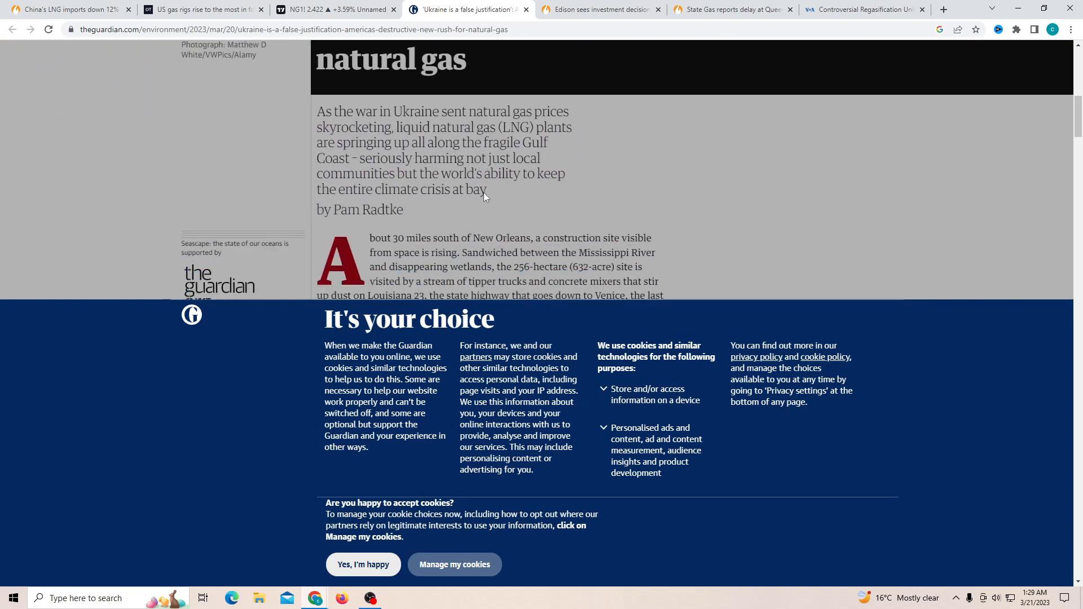
mouse_move(497, 115)
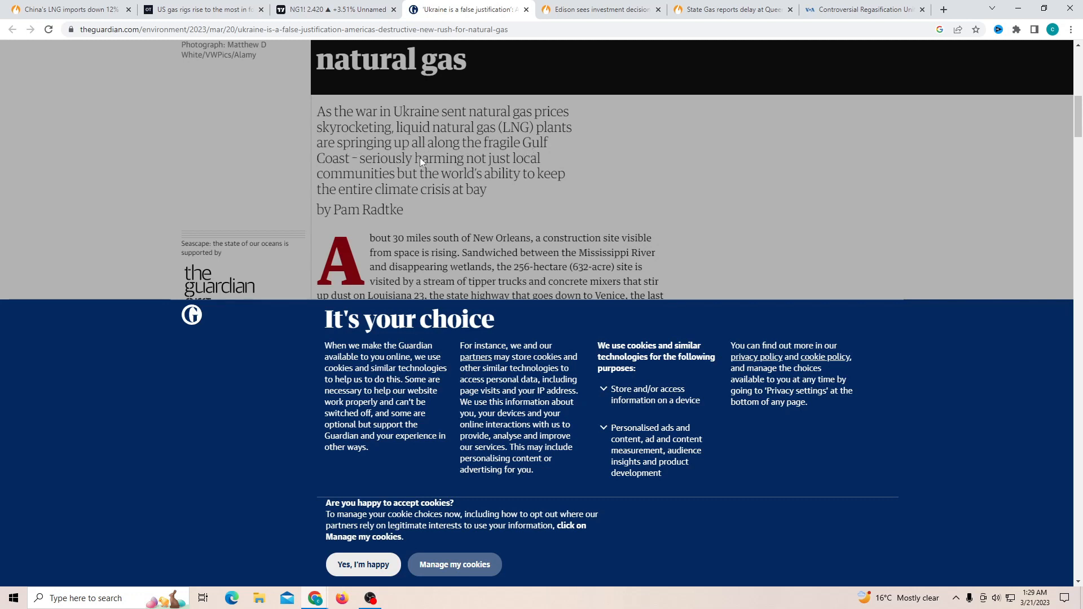
mouse_move(383, 179)
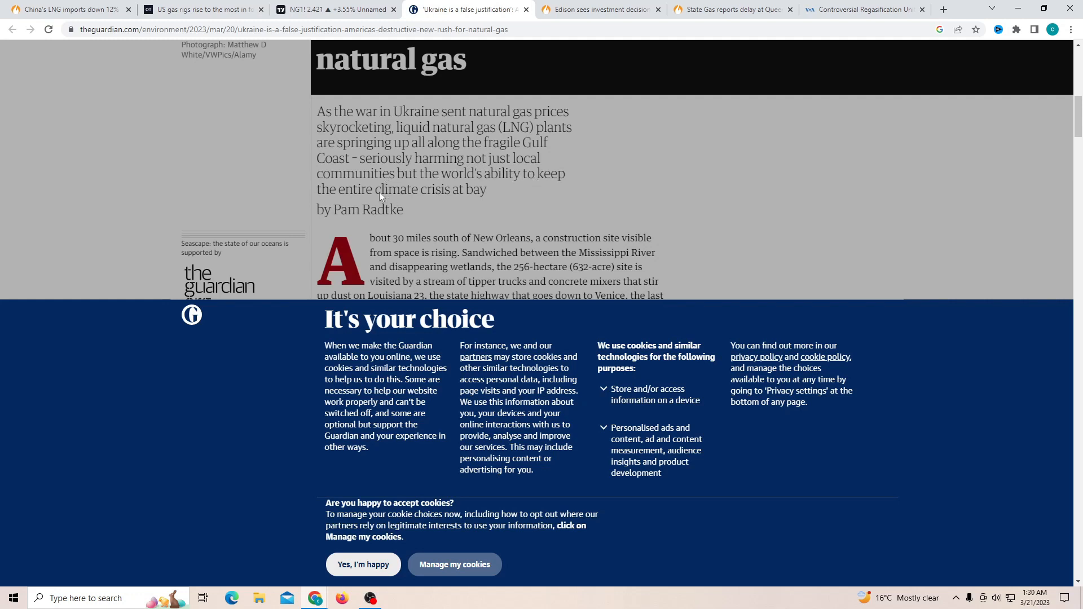
mouse_move(461, 196)
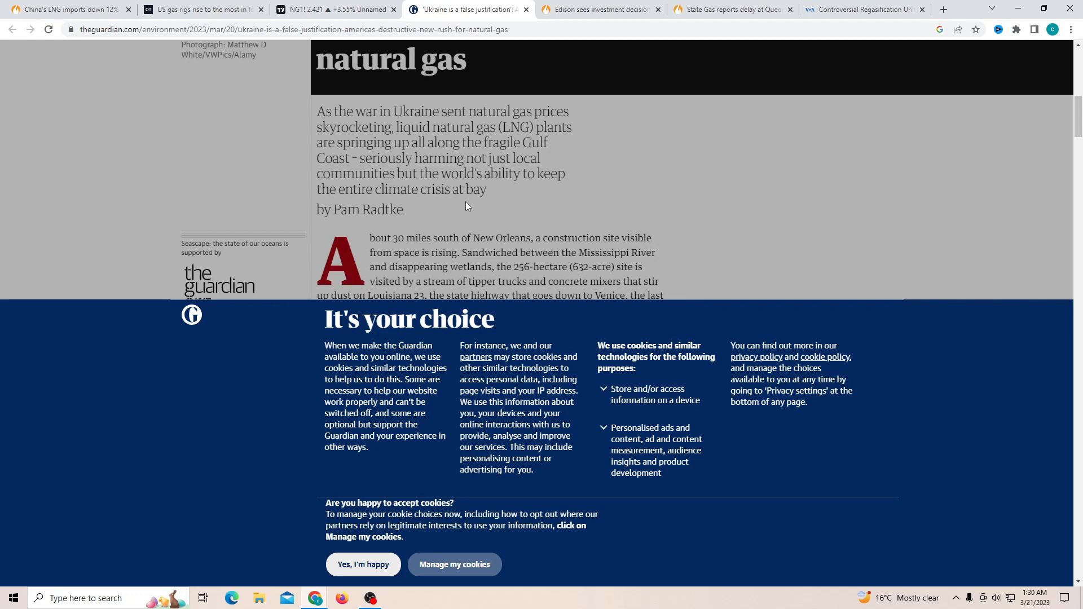
scroll(up, 3)
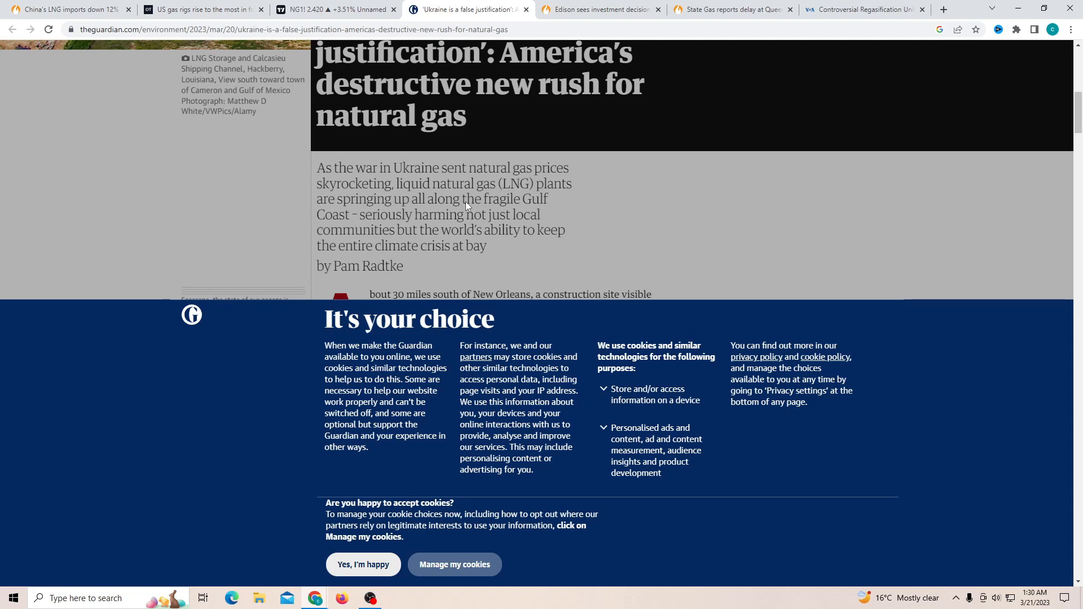
scroll(down, 3)
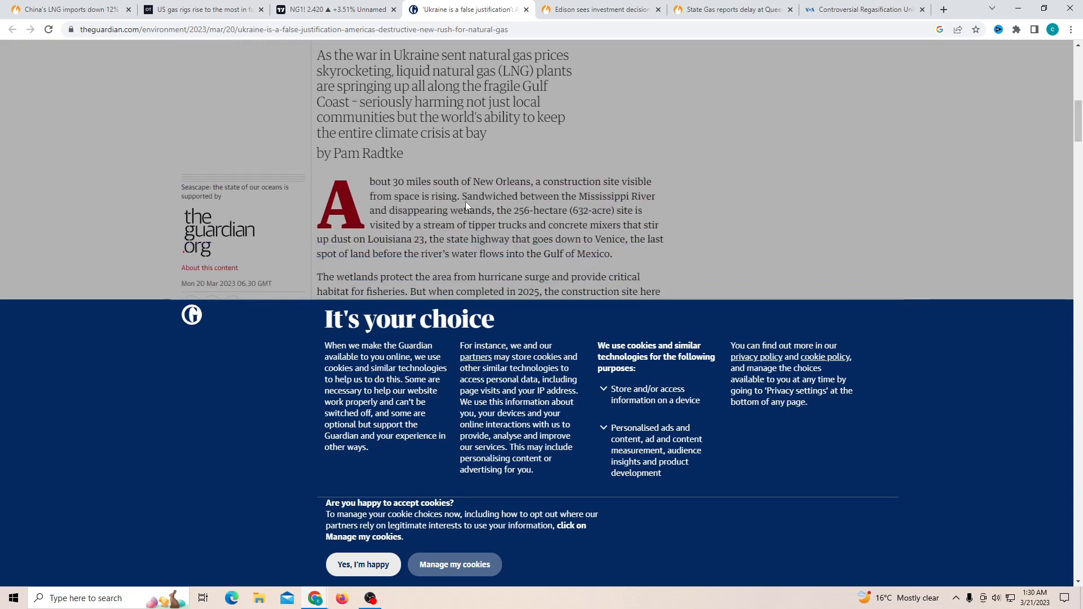
- Show the Edison EastMed pipeline decision article and move down to its body paragraphs
click(599, 9)
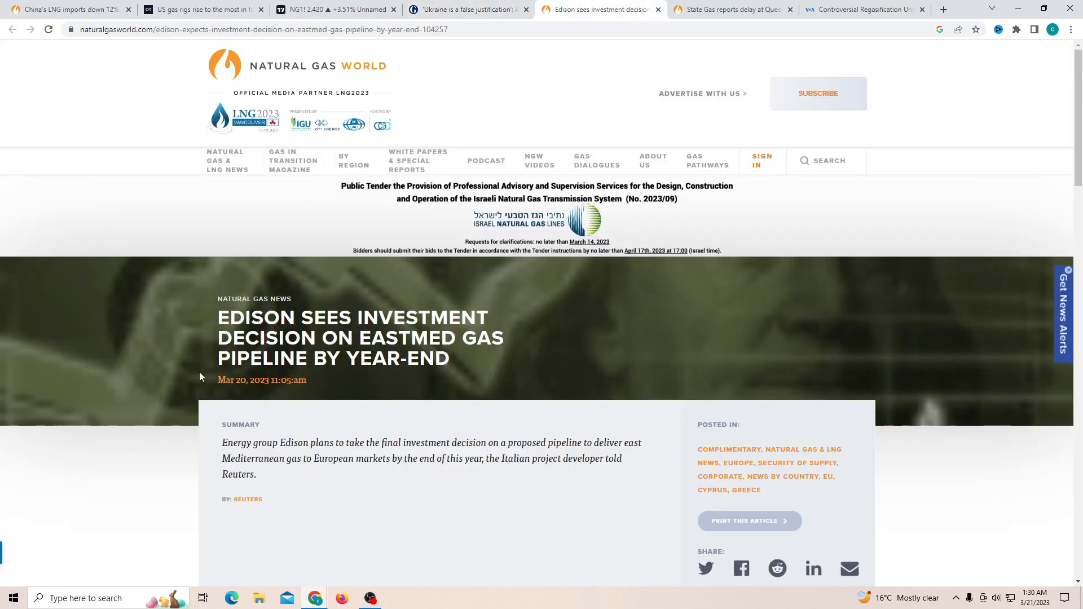
mouse_move(185, 377)
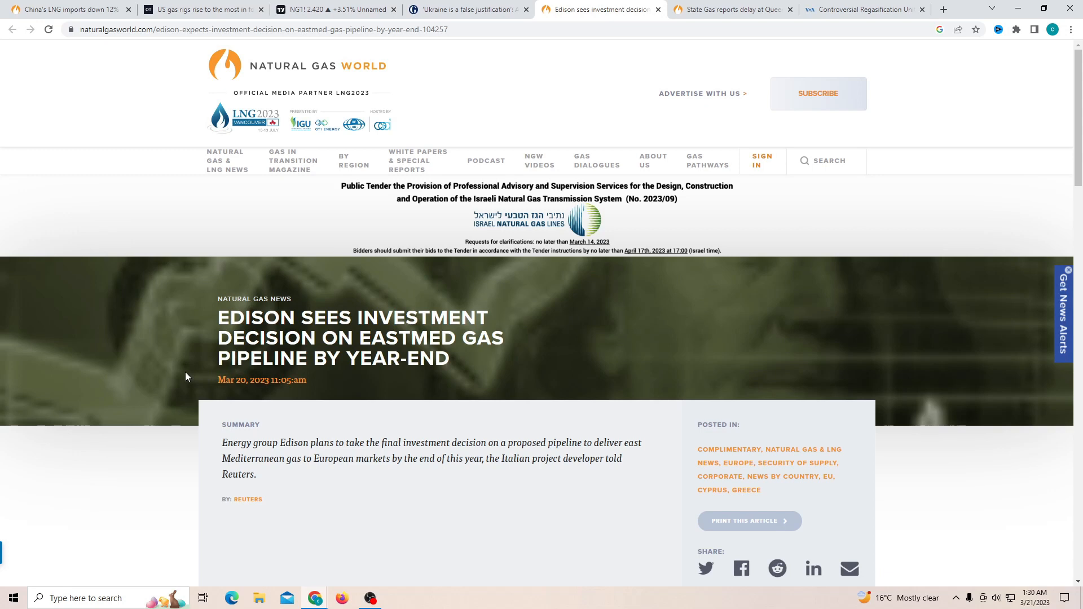
scroll(down, 3)
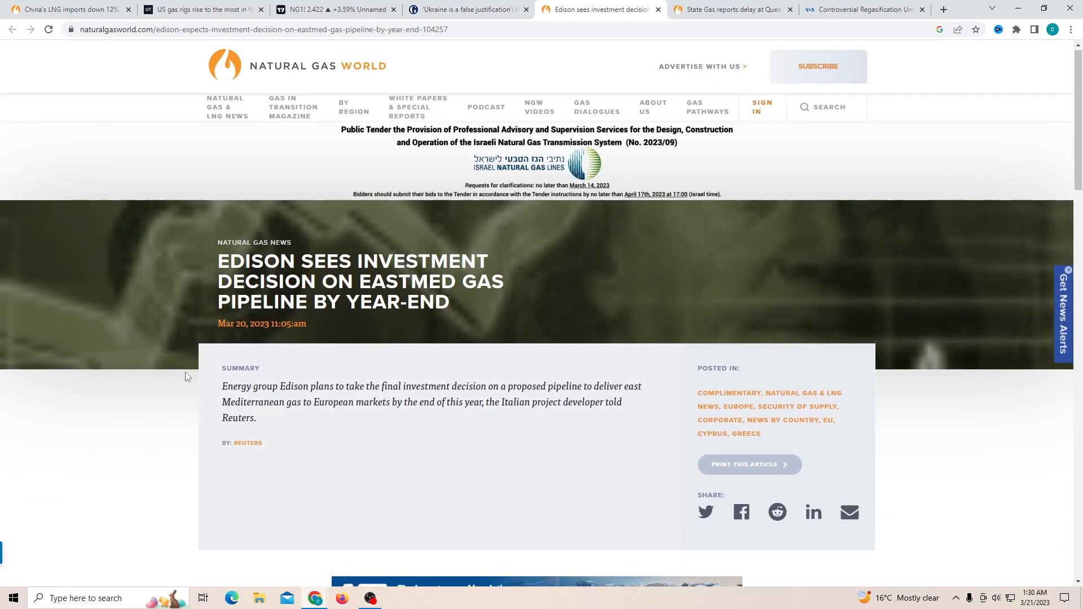
scroll(down, 3)
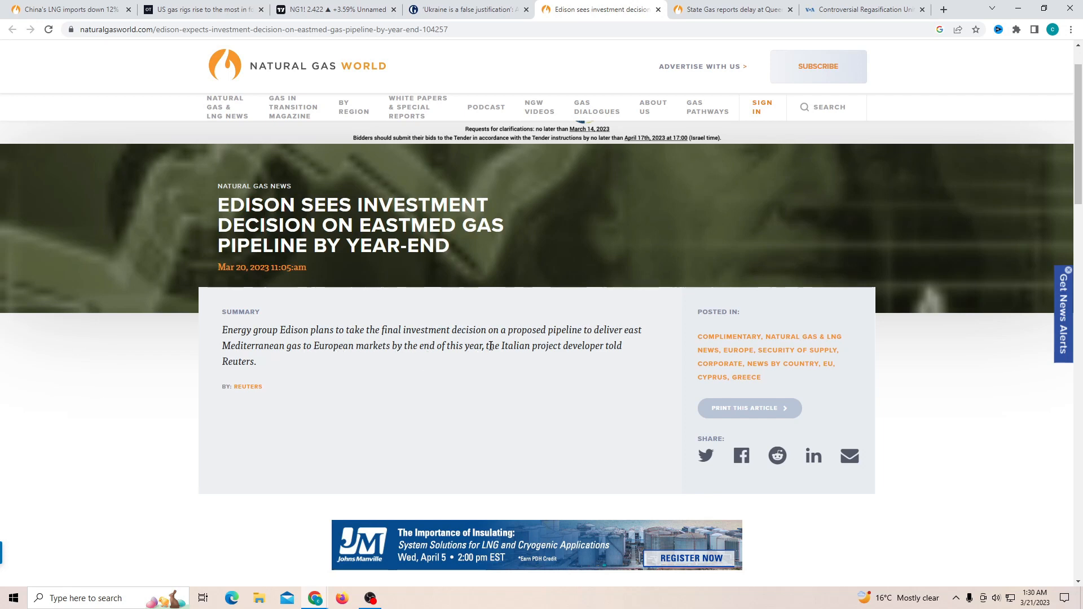
scroll(down, 3)
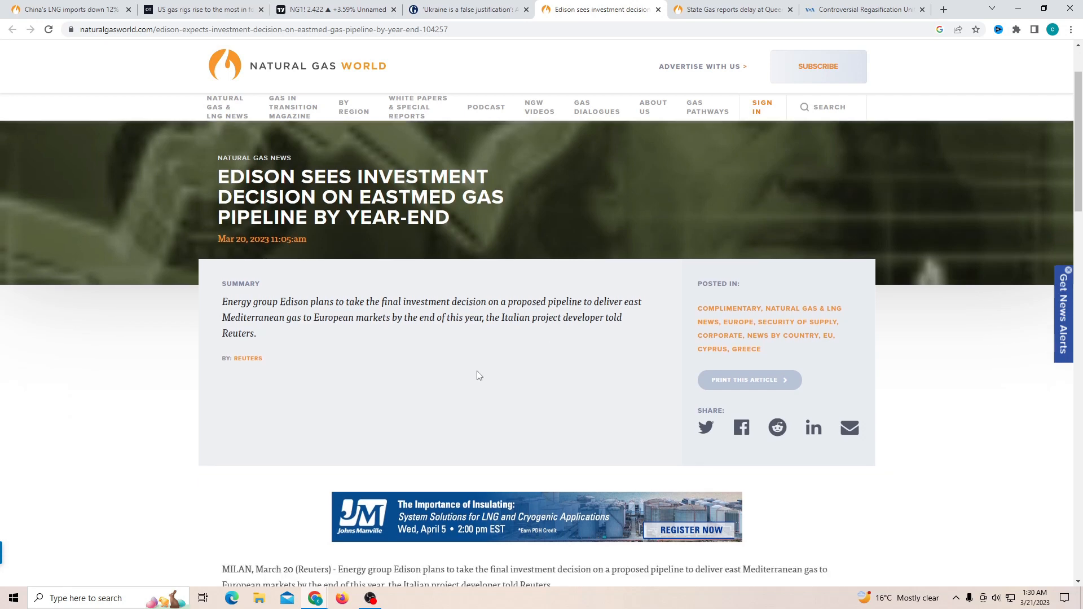
scroll(down, 3)
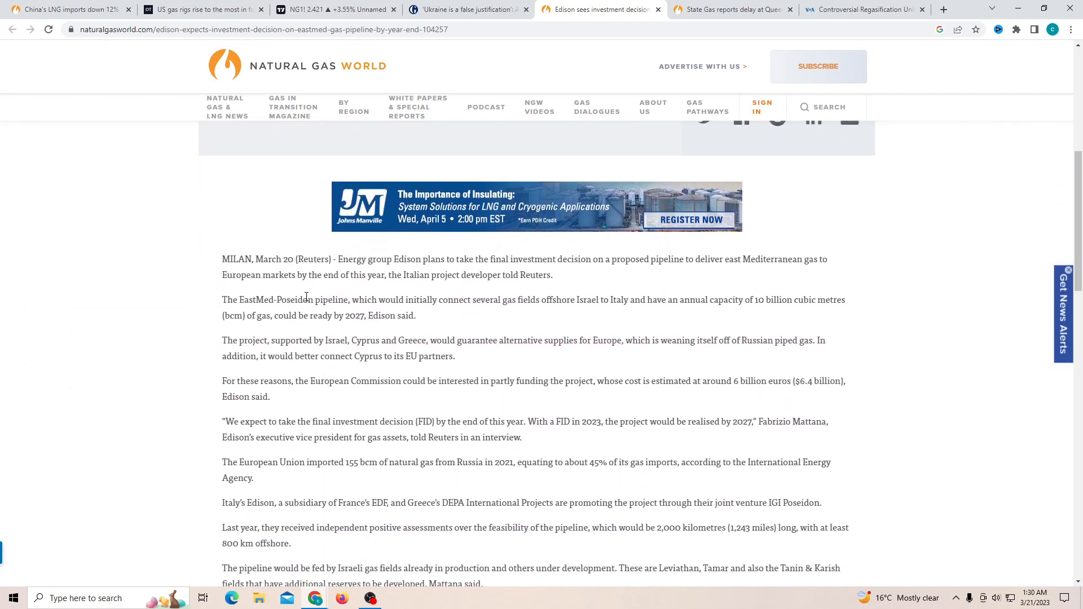
scroll(down, 3)
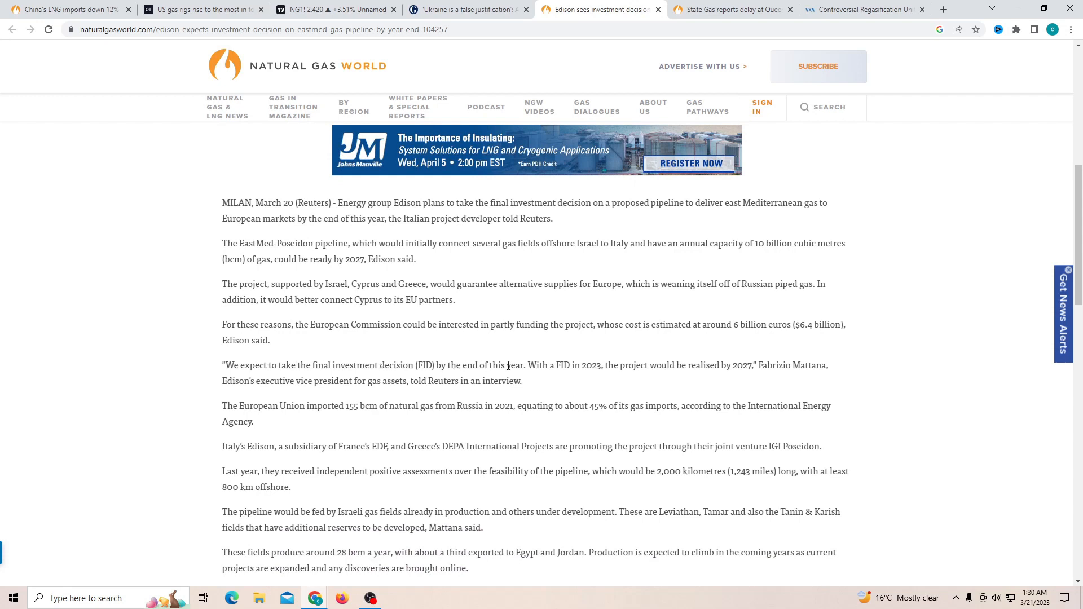
mouse_move(563, 364)
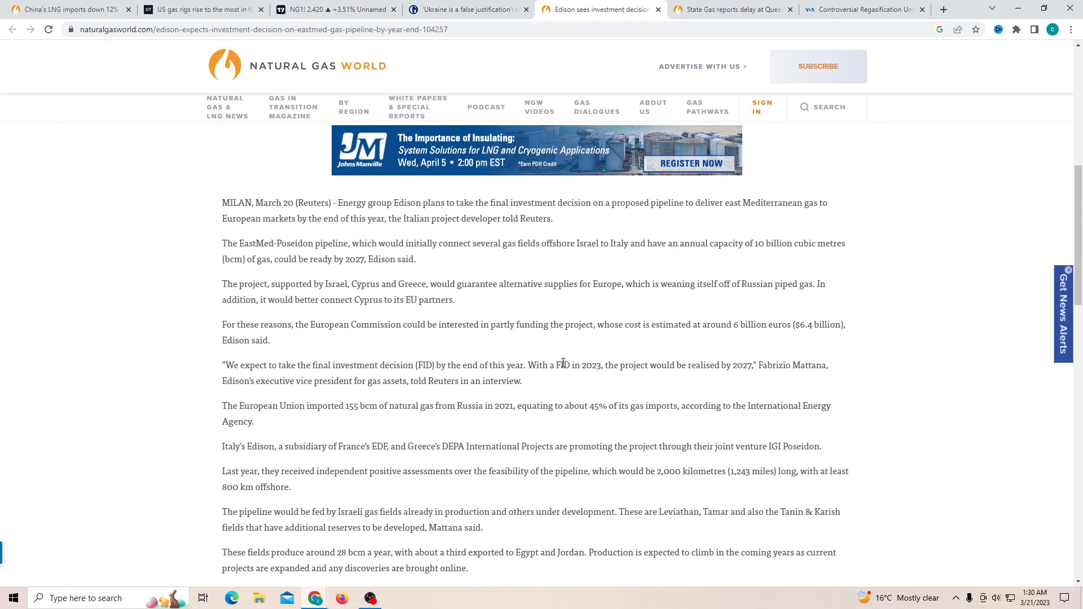
mouse_move(650, 368)
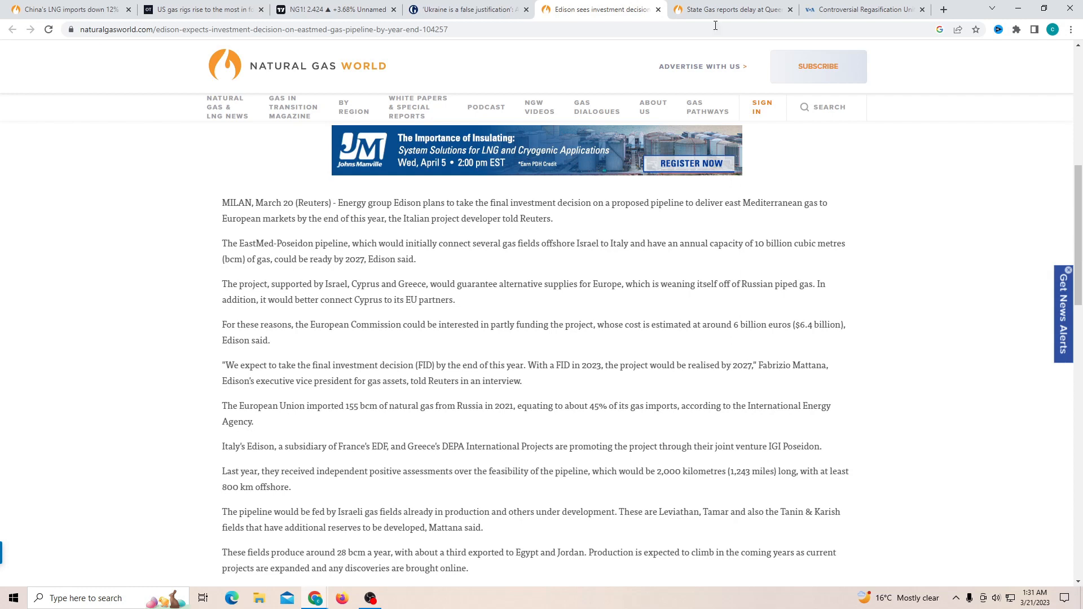
- Show the State Gas Queensland CNG delay article and move down to its body paragraphs
click(729, 10)
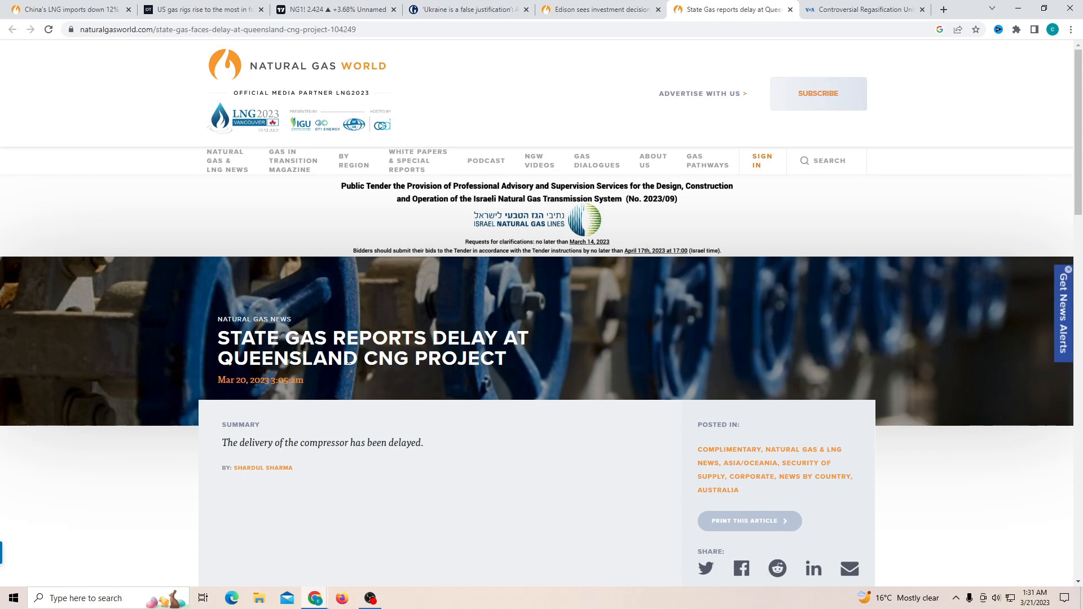
scroll(down, 3)
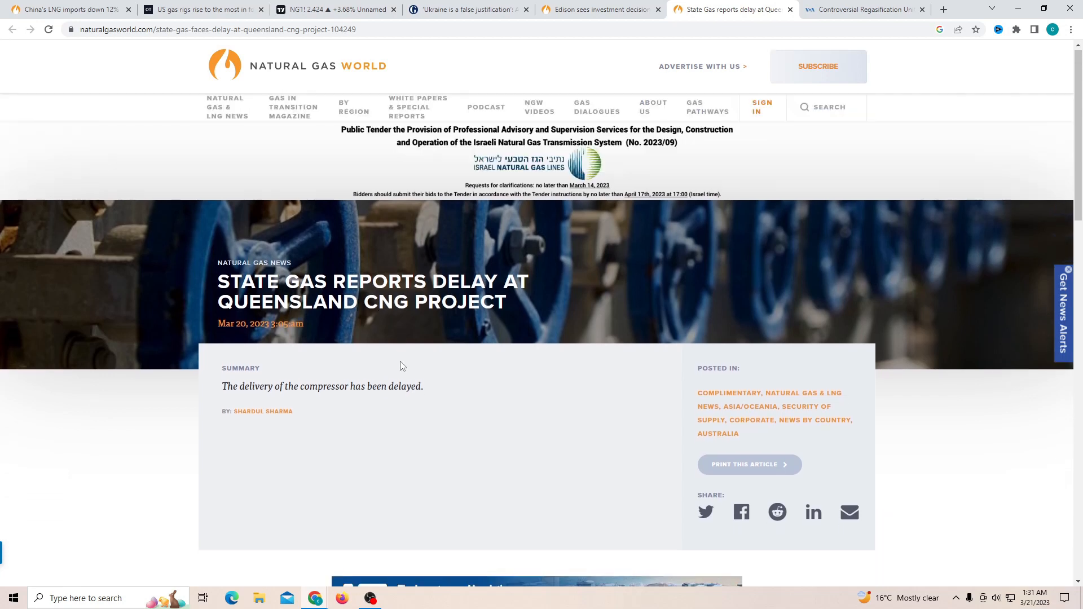
scroll(down, 3)
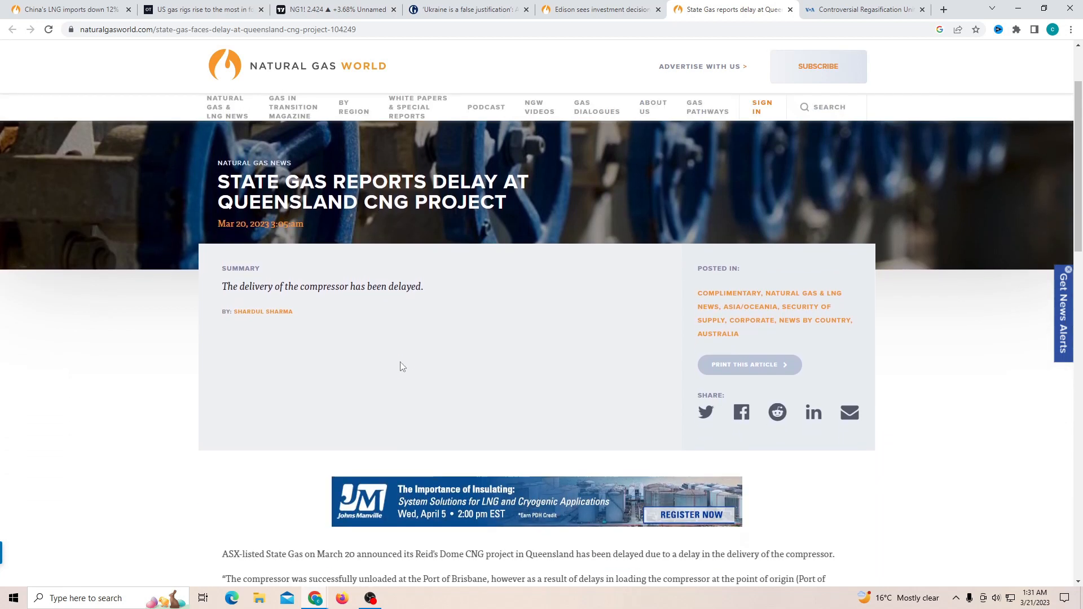
scroll(down, 3)
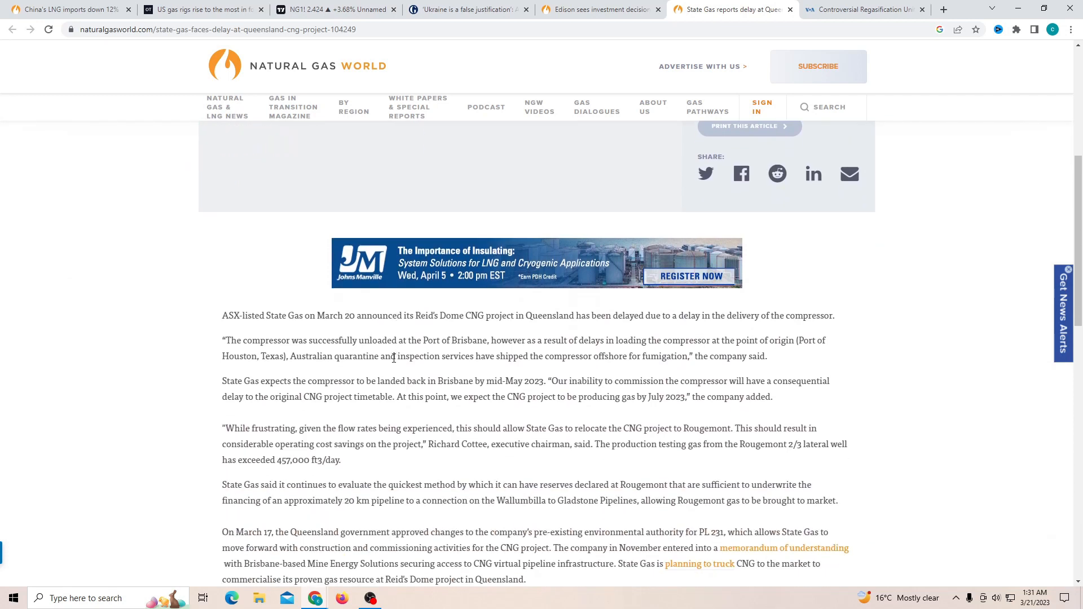
scroll(down, 3)
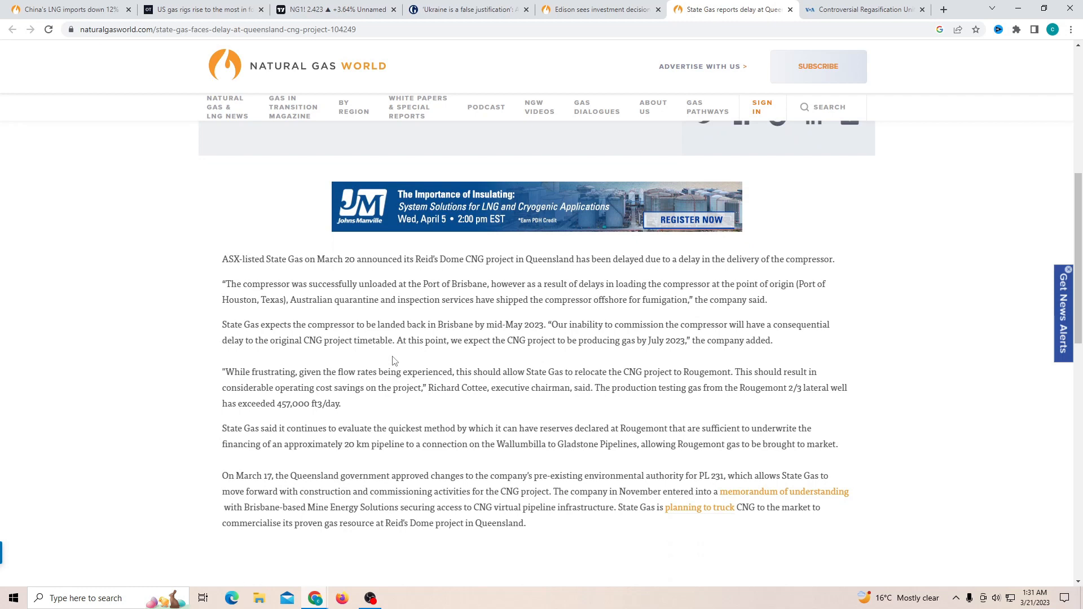
mouse_move(604, 325)
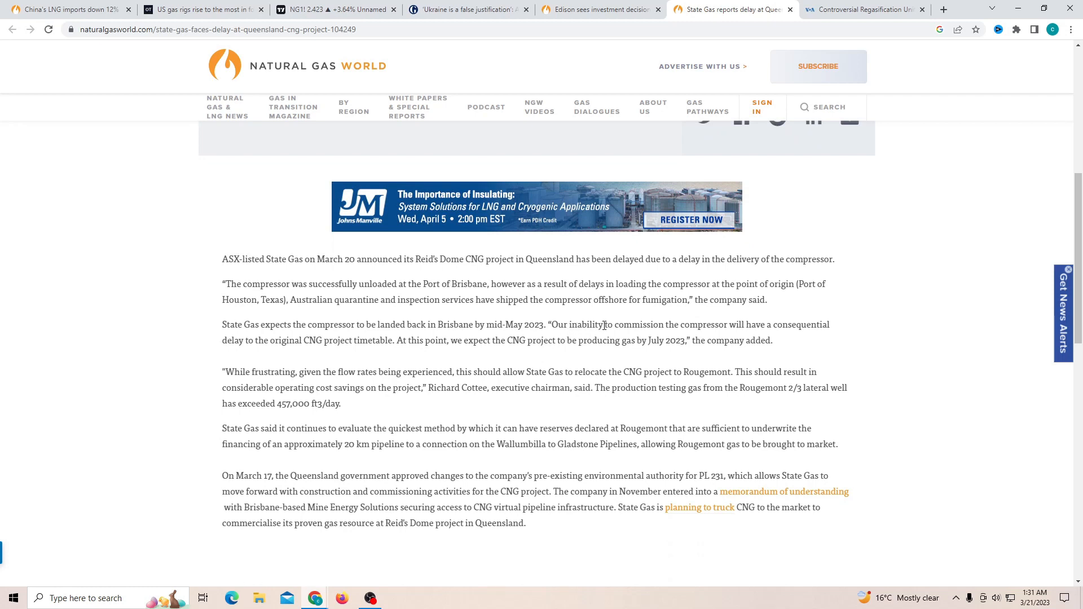
mouse_move(773, 325)
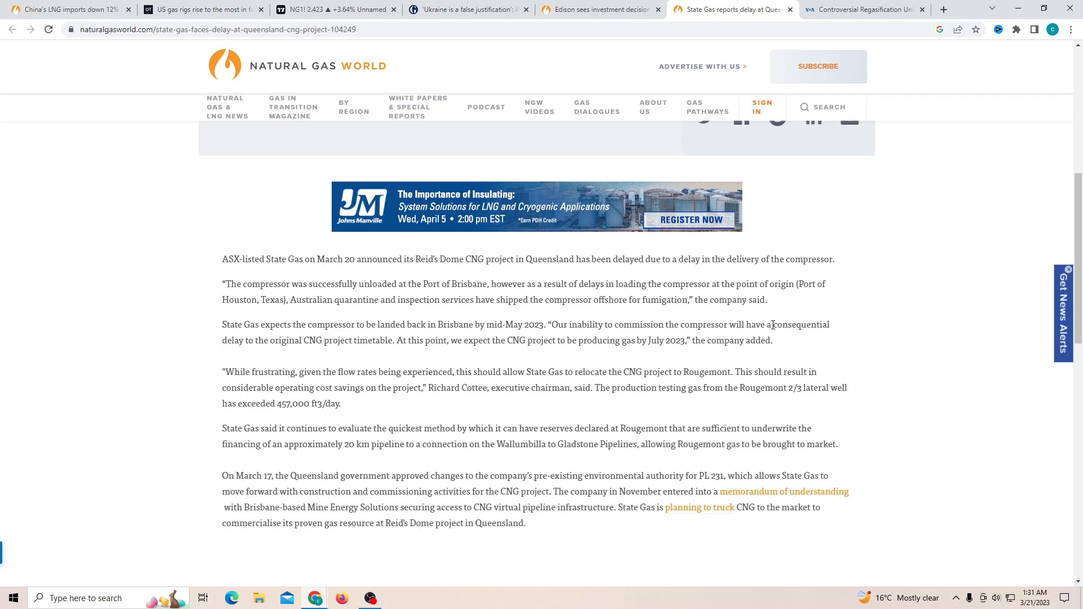
mouse_move(325, 342)
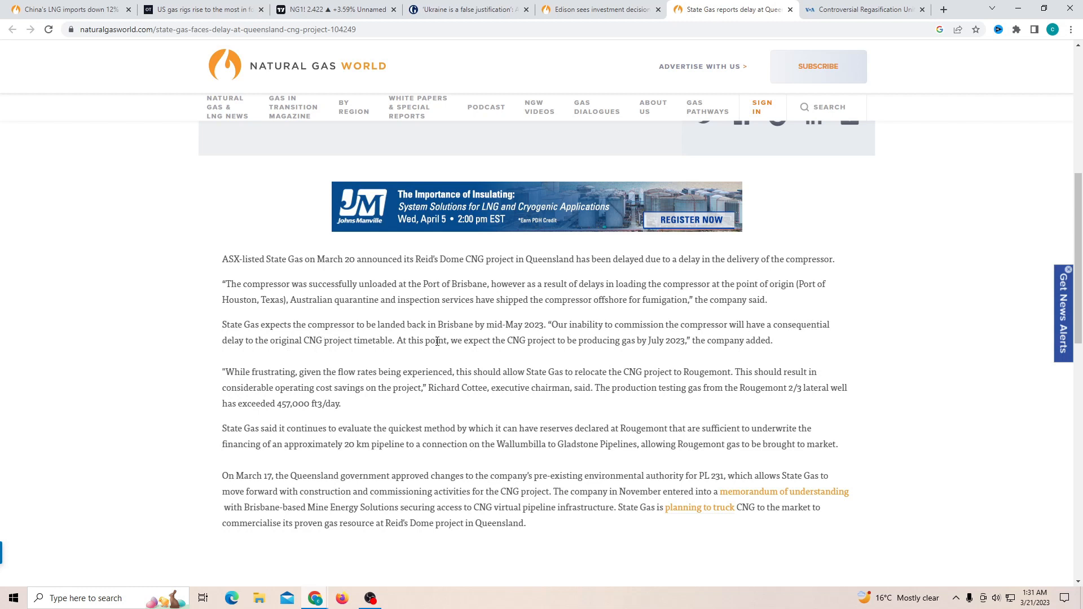
mouse_move(574, 343)
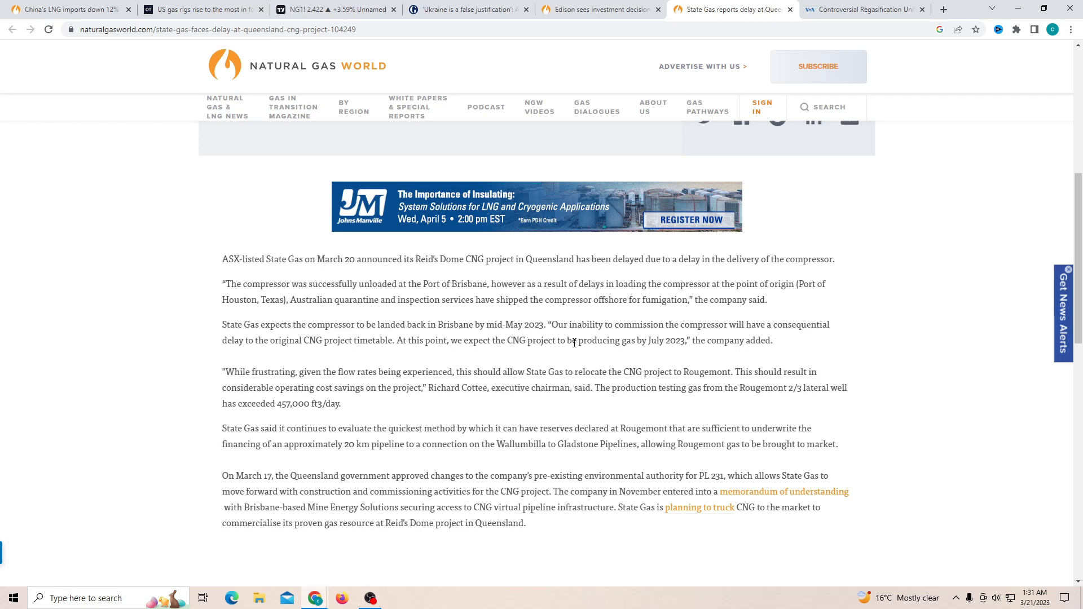